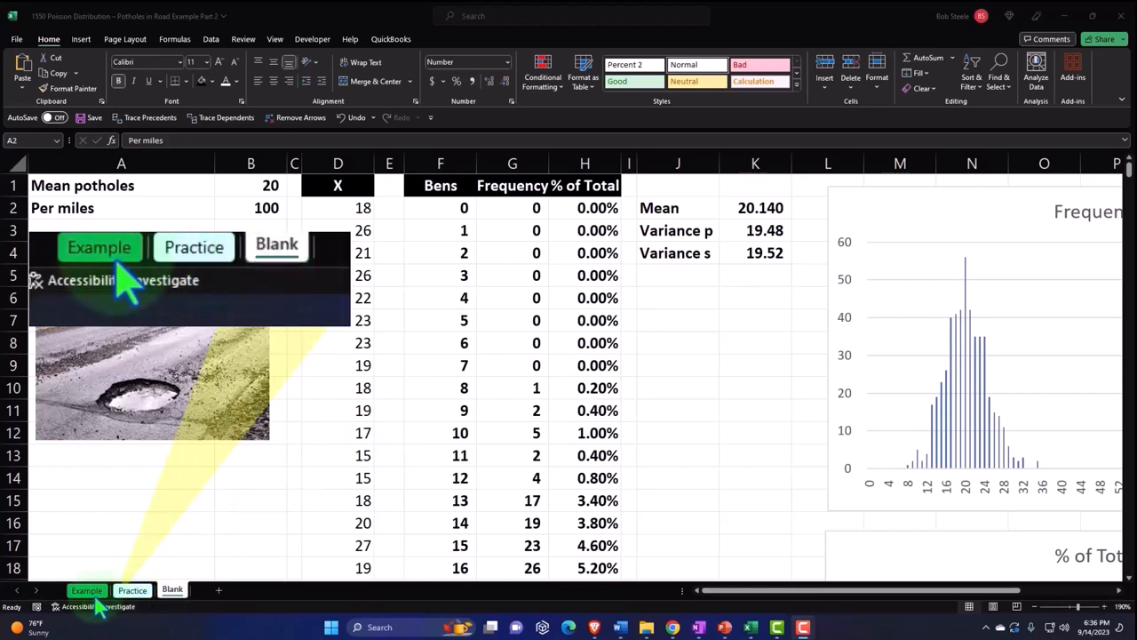
pyautogui.moveTo(208, 289)
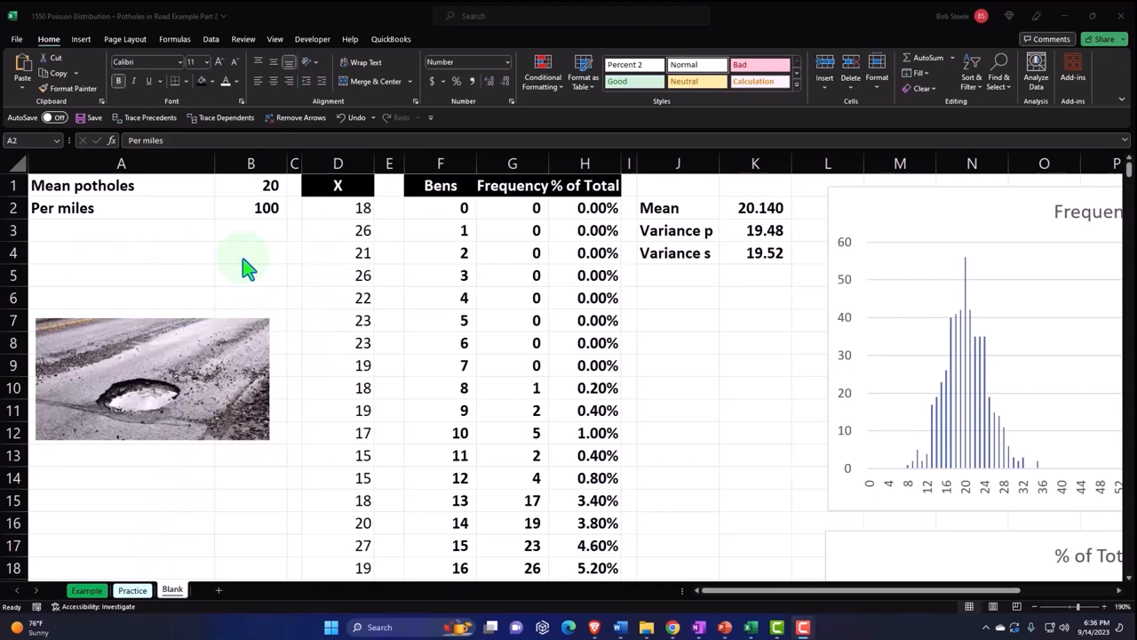
# Inspect the X pothole counts, bin values and FREQUENCY formula behind the counts
pyautogui.click(250, 252)
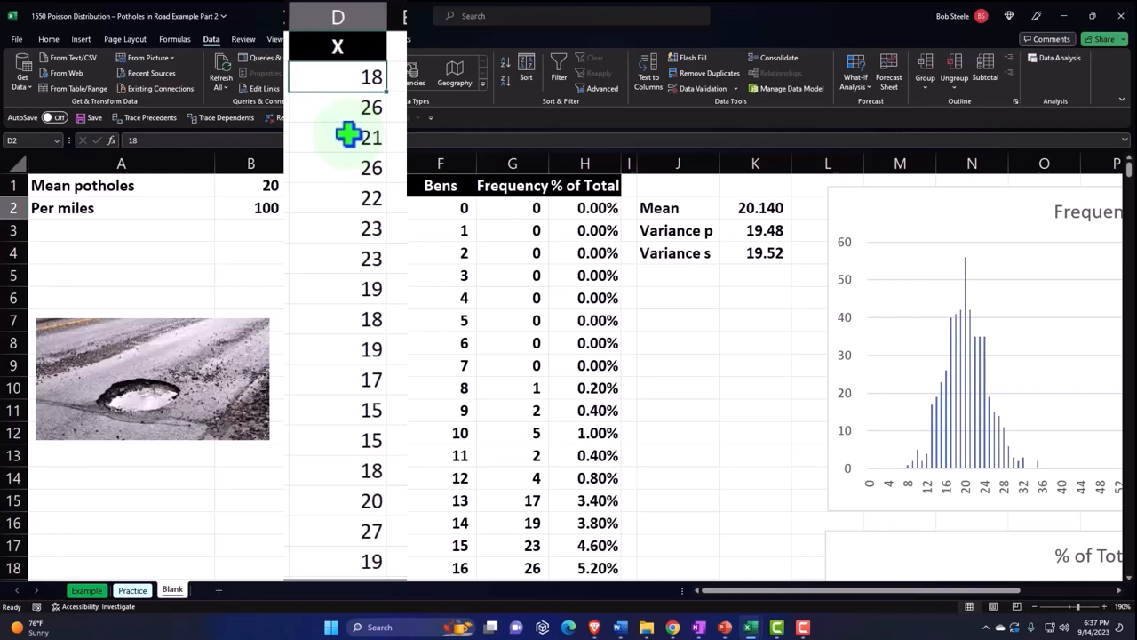
pyautogui.click(250, 185)
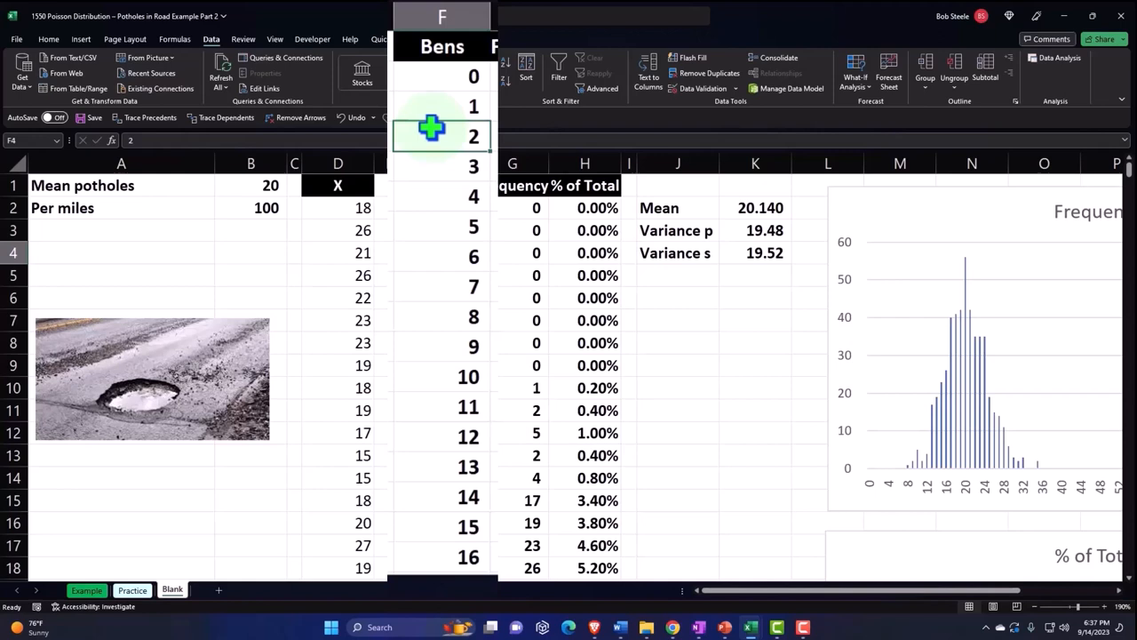
pyautogui.scroll(-3)
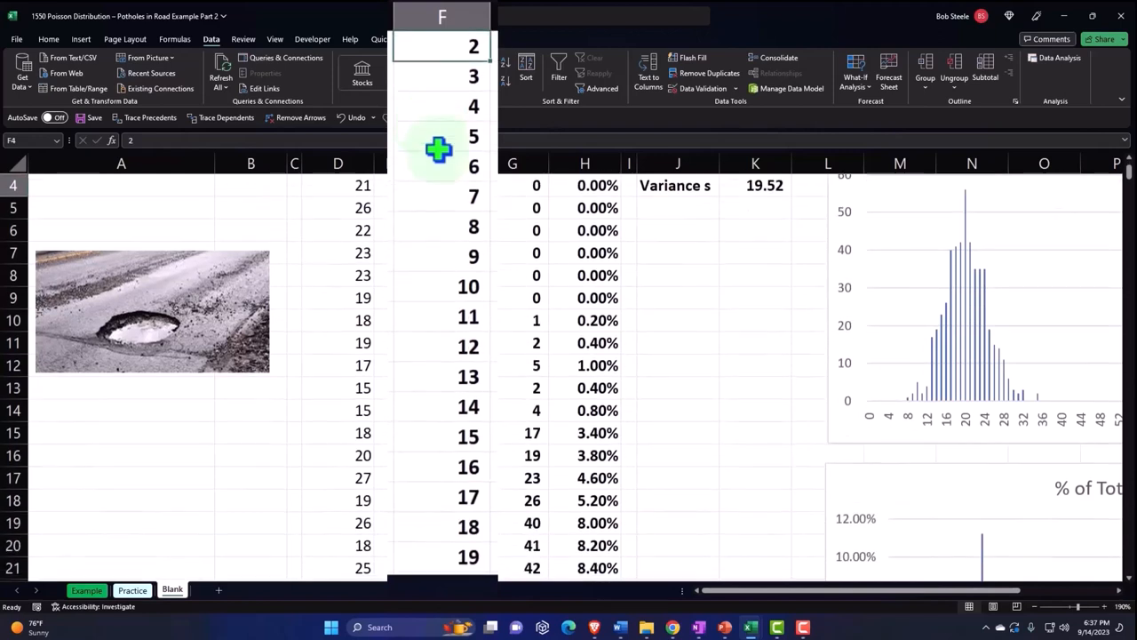
pyautogui.click(441, 346)
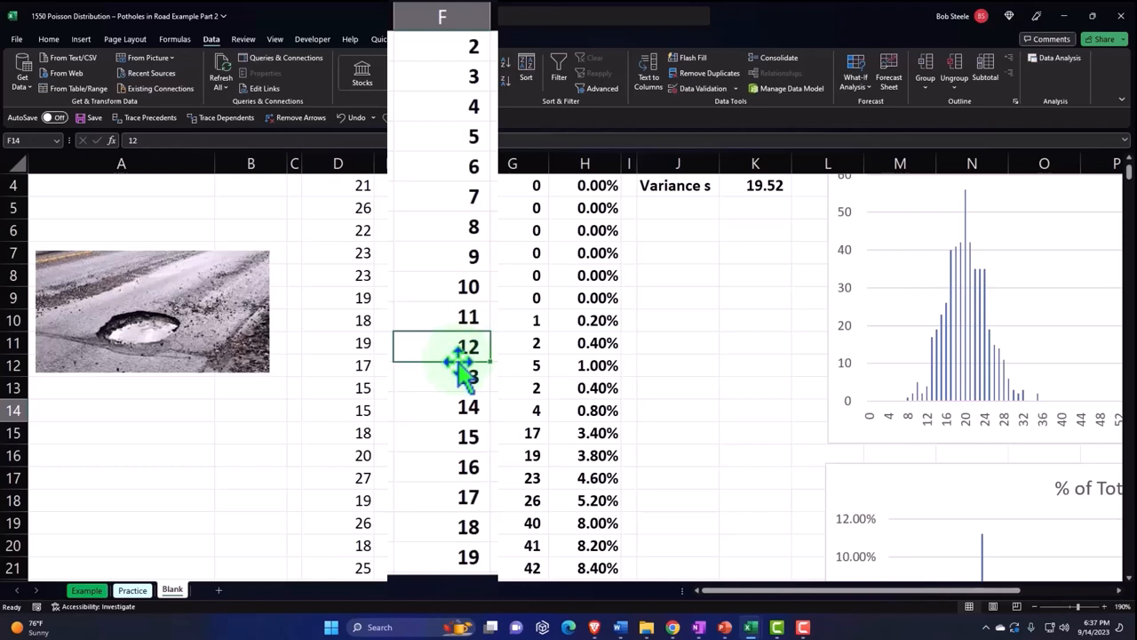
pyautogui.click(536, 410)
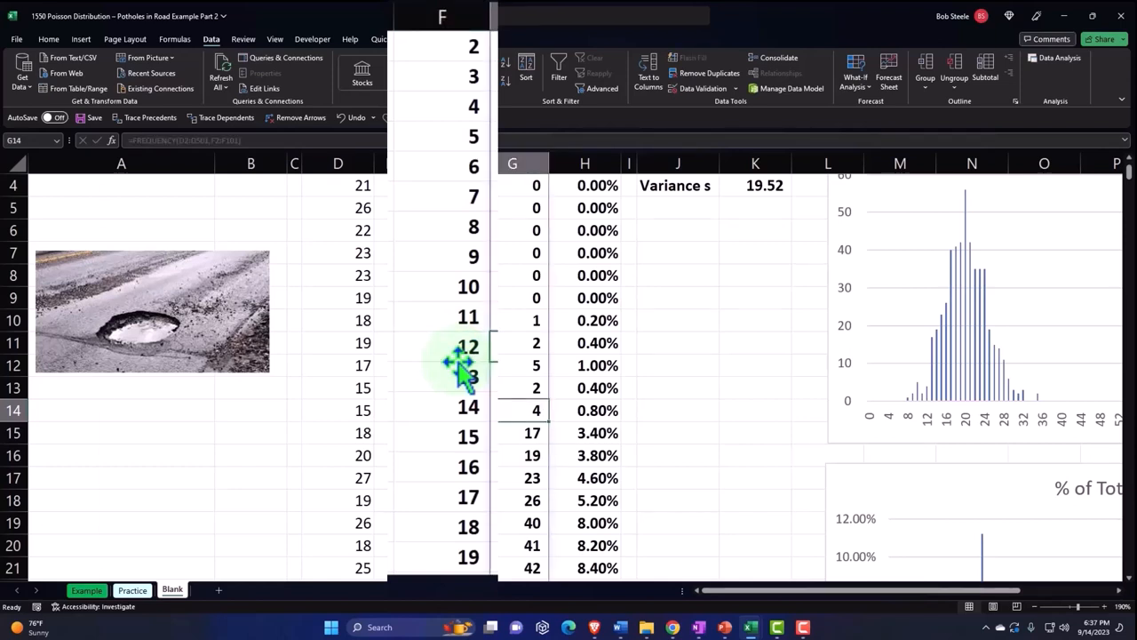
pyautogui.click(441, 376)
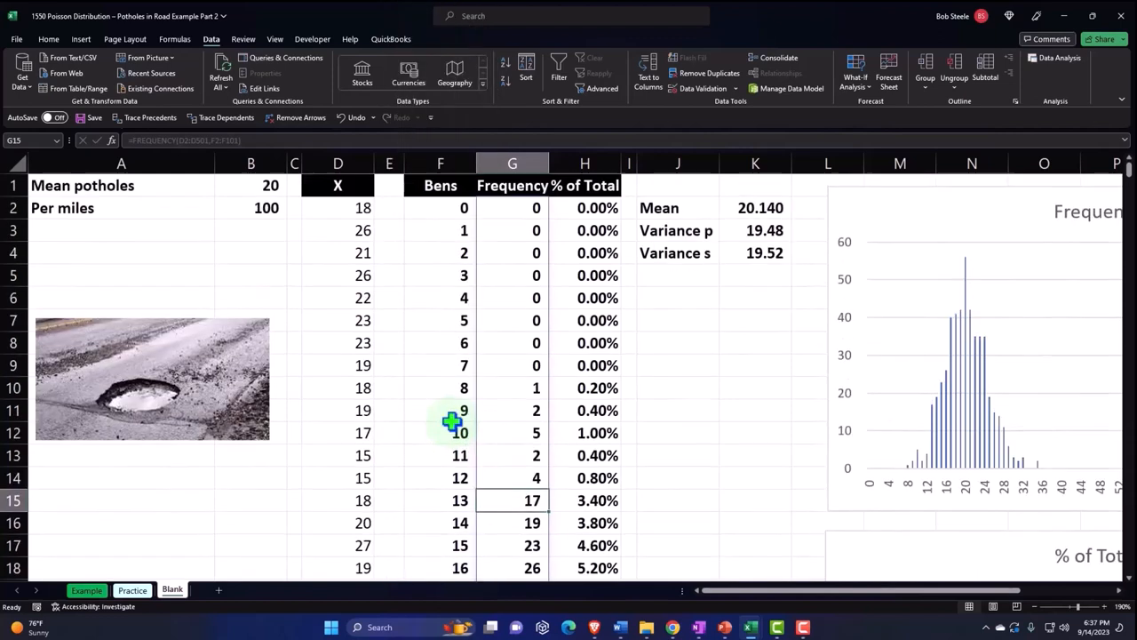
pyautogui.moveTo(869, 322)
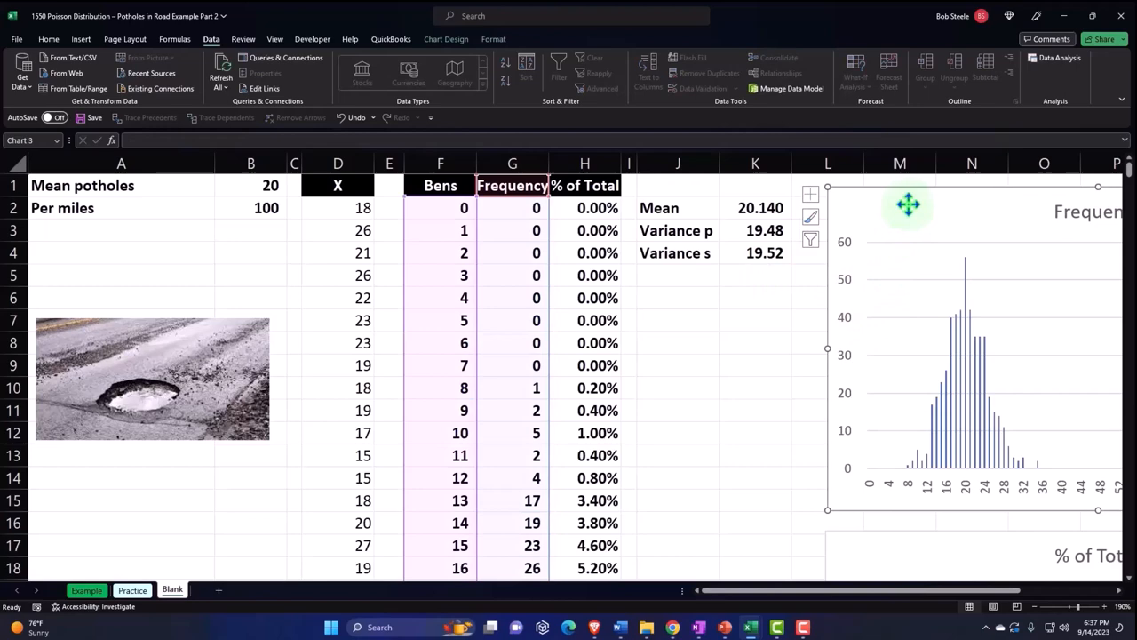
# Review how the Mean is calculated at the top of the sheet
pyautogui.scroll(-3)
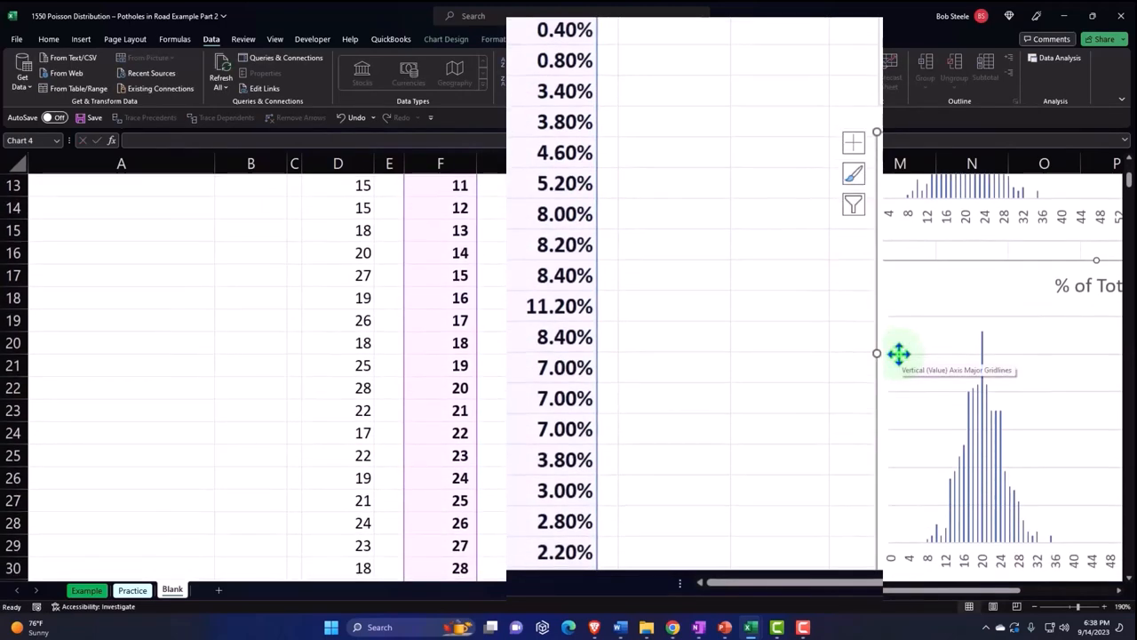
pyautogui.scroll(3)
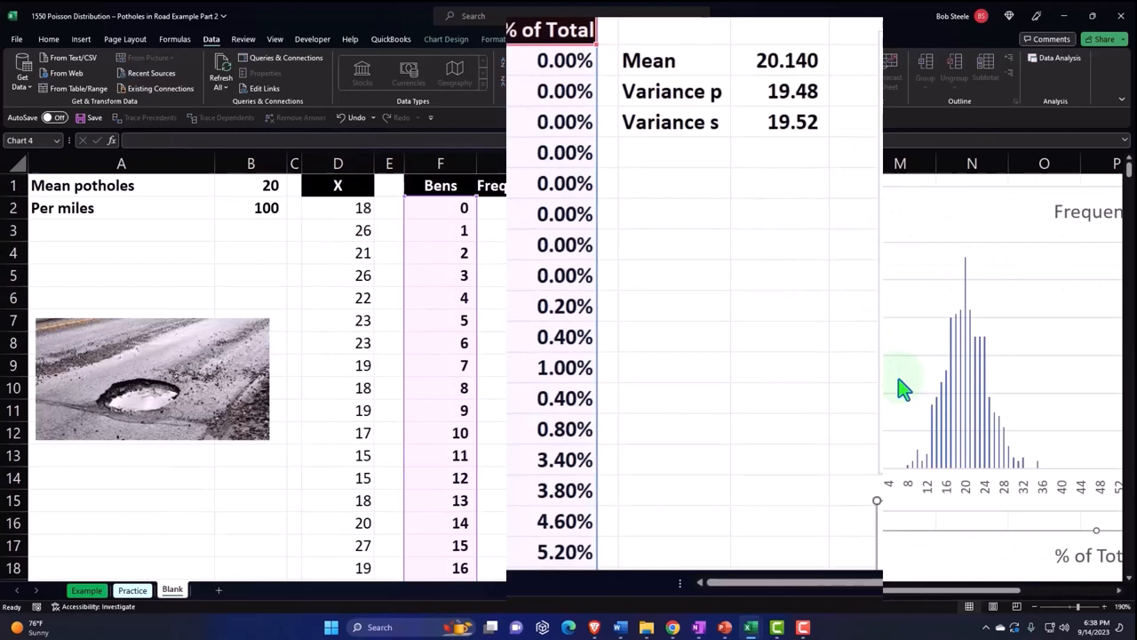
pyautogui.click(782, 60)
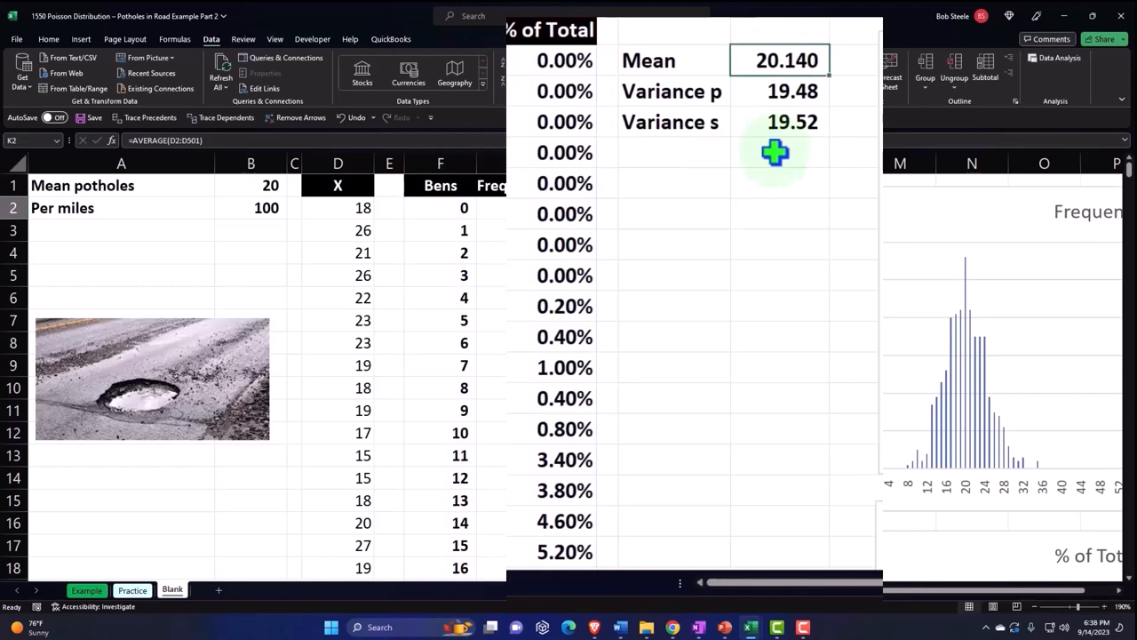
pyautogui.click(791, 90)
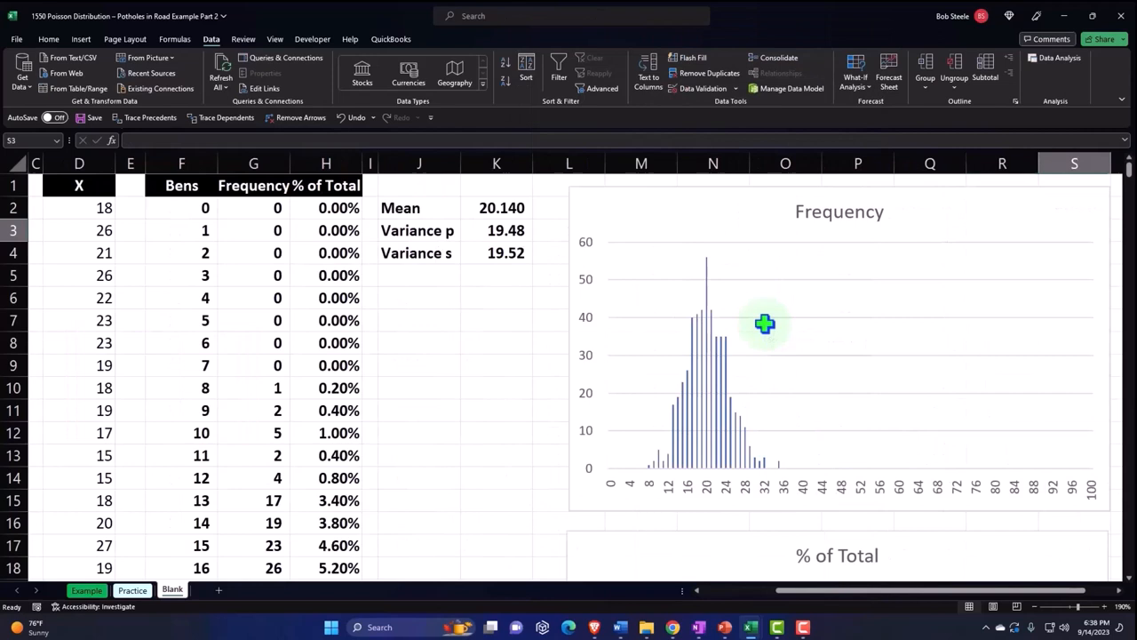
# Link U1:U2 to the Mean potholes and Per miles labels and V1 to mean 20
pyautogui.hscroll(3)
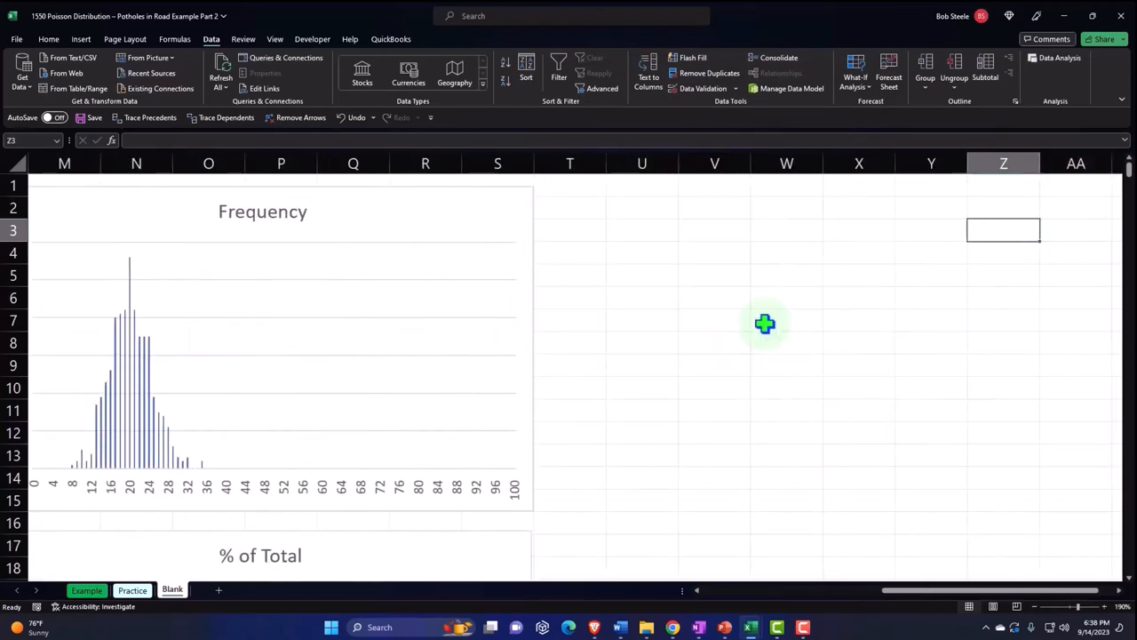
pyautogui.click(641, 185)
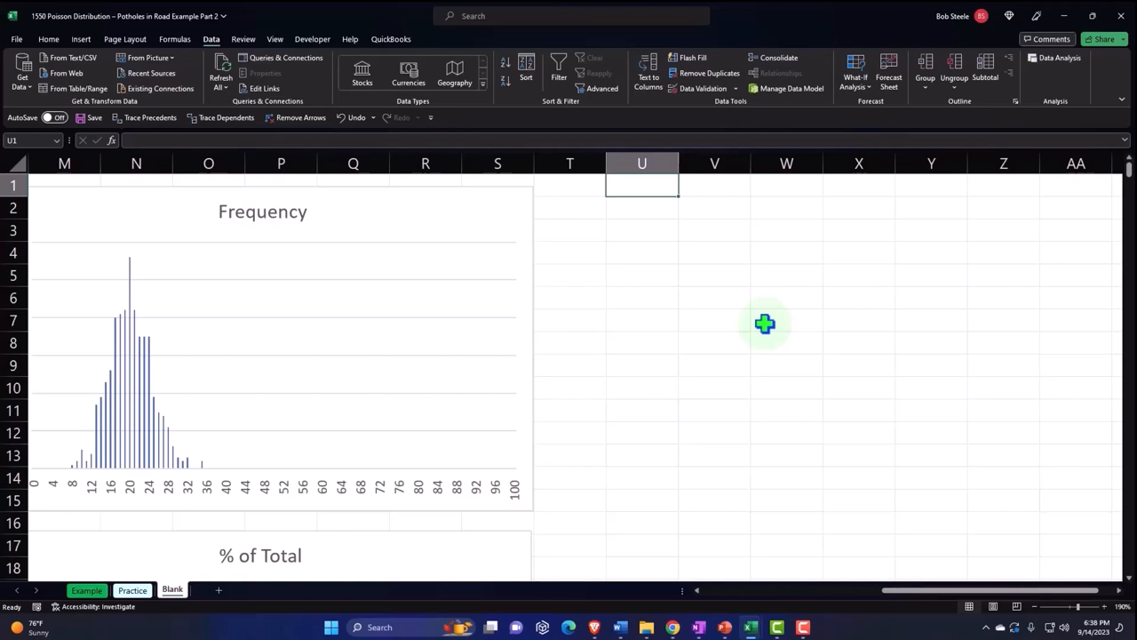
pyautogui.write('=')
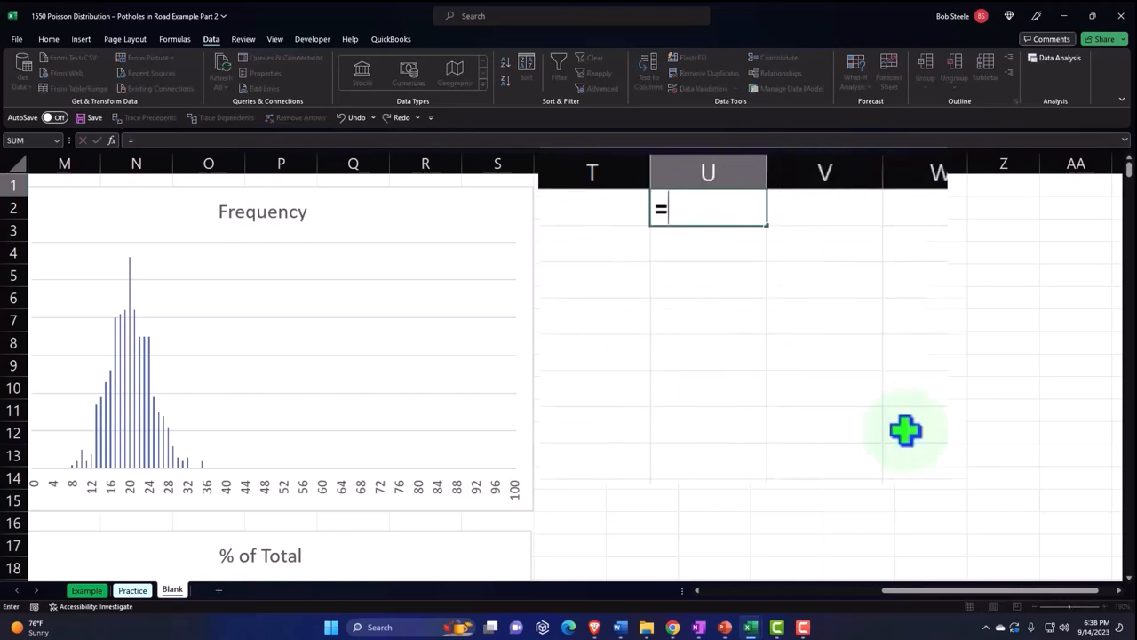
pyautogui.click(592, 207)
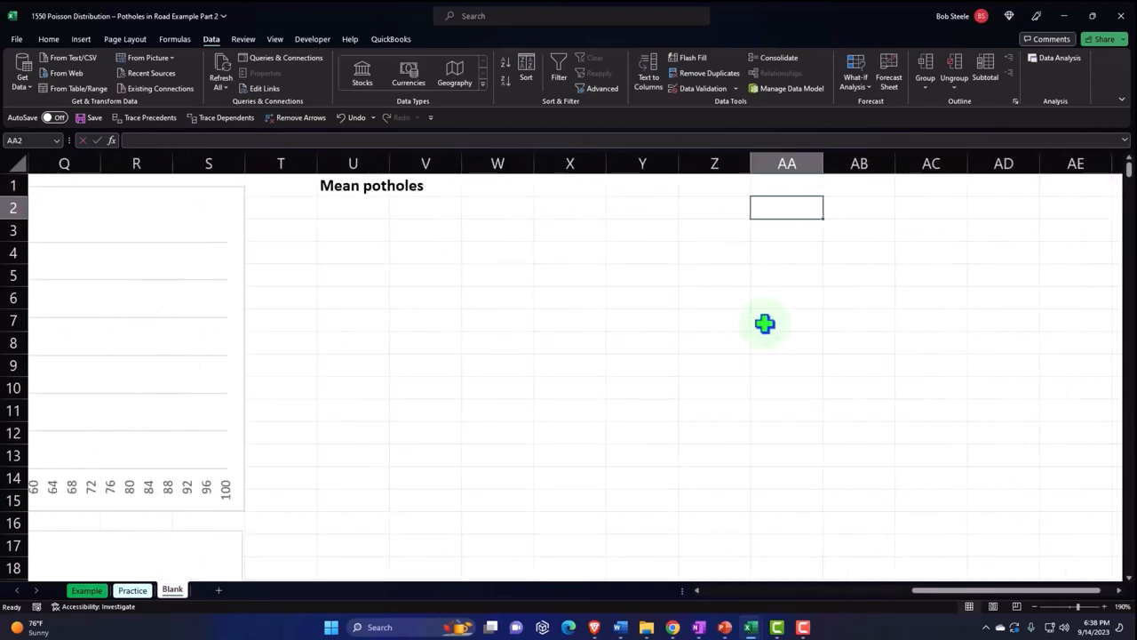
pyautogui.click(353, 185)
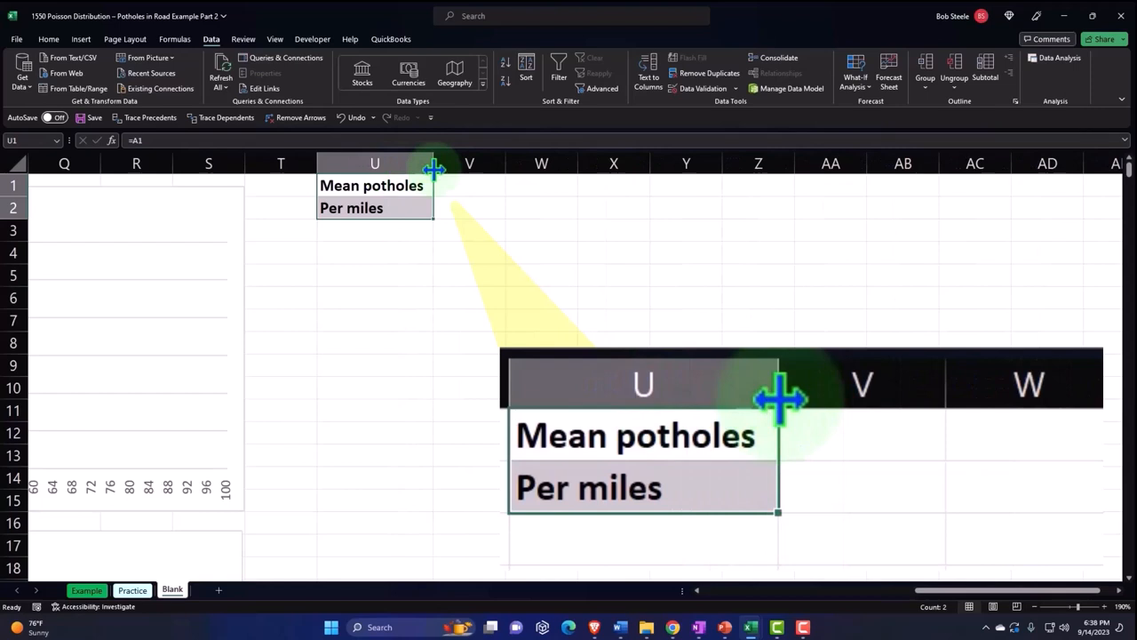
pyautogui.click(469, 185)
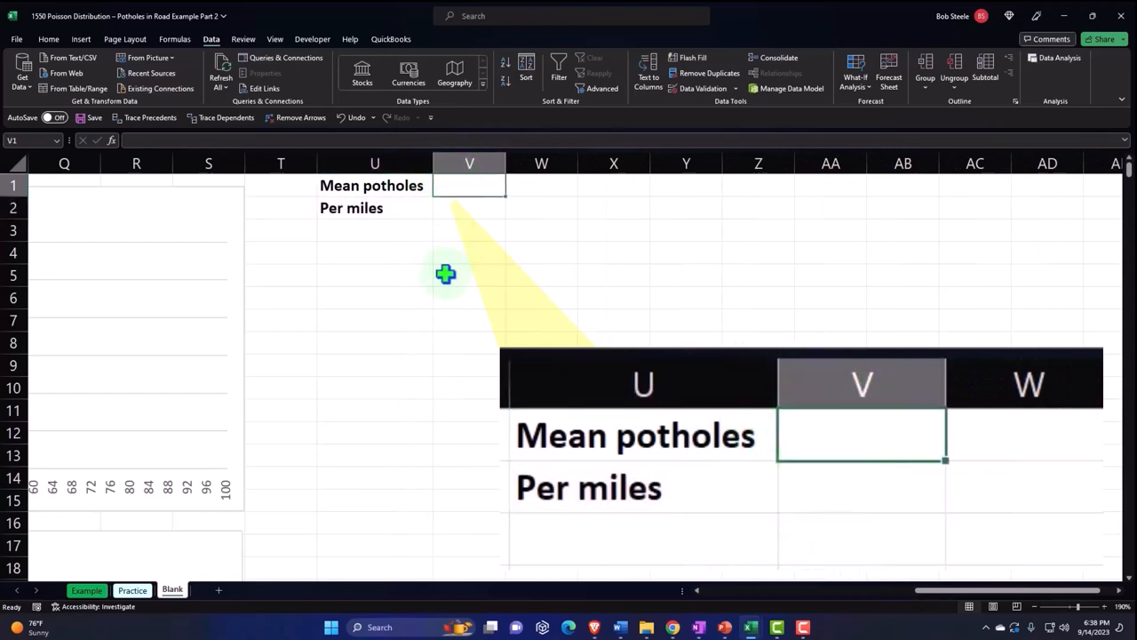
pyautogui.write('=')
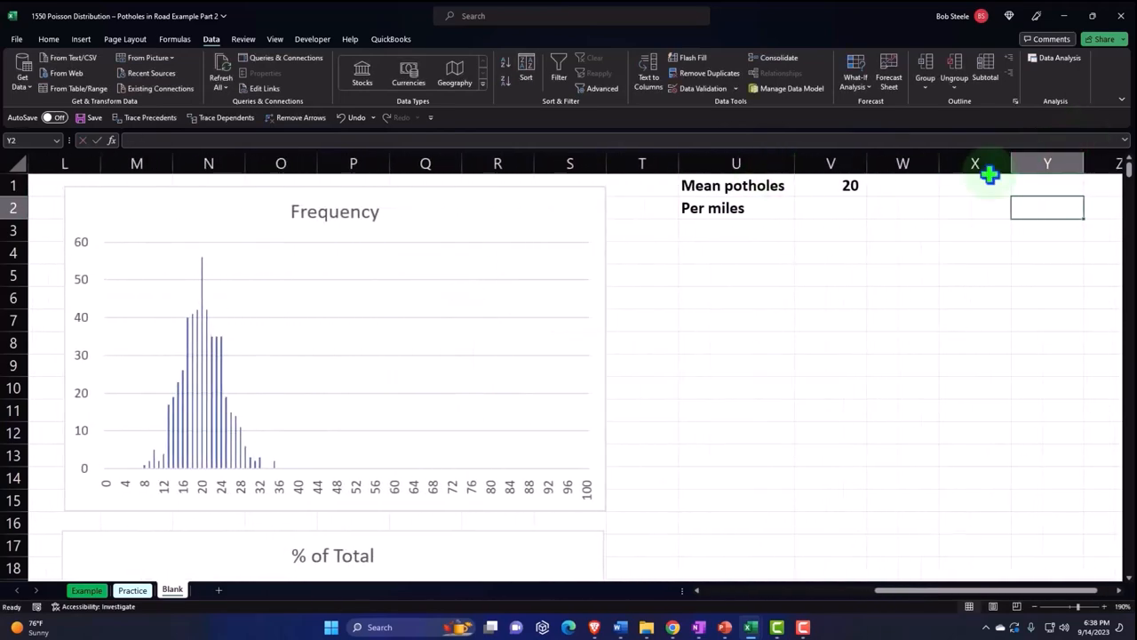
pyautogui.click(831, 184)
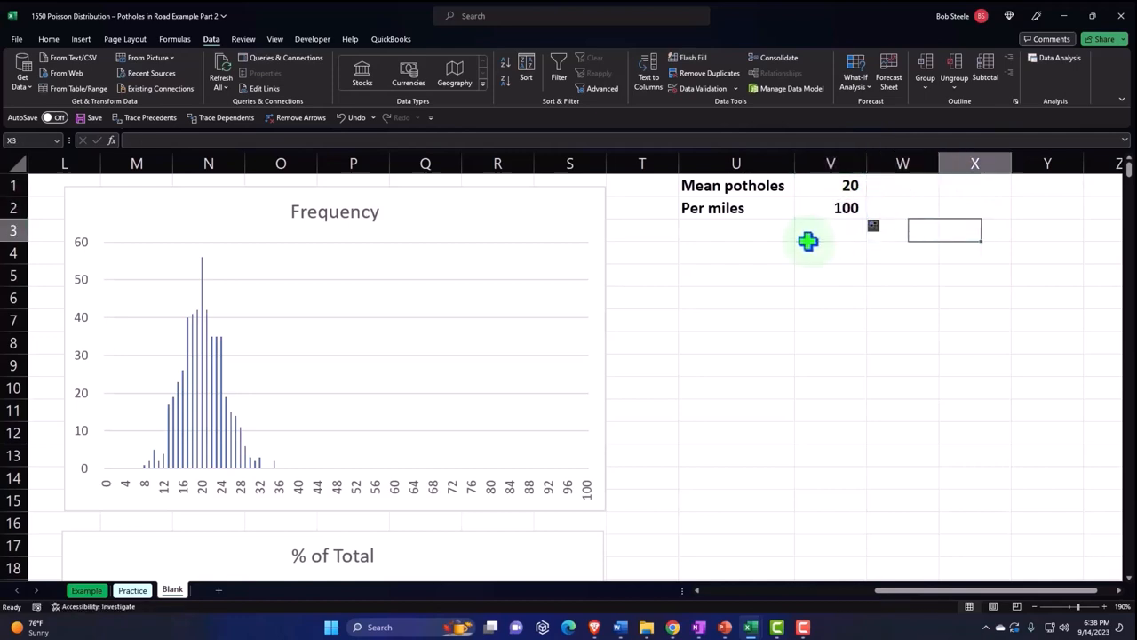
pyautogui.hscroll(3)
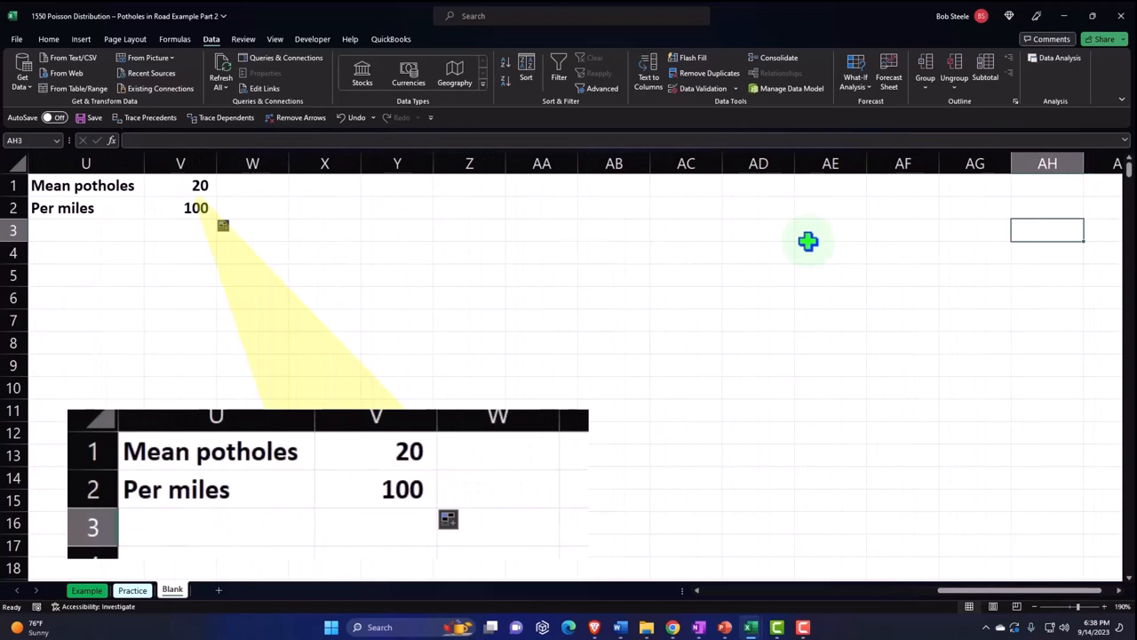
pyautogui.click(758, 229)
pyautogui.write('X')
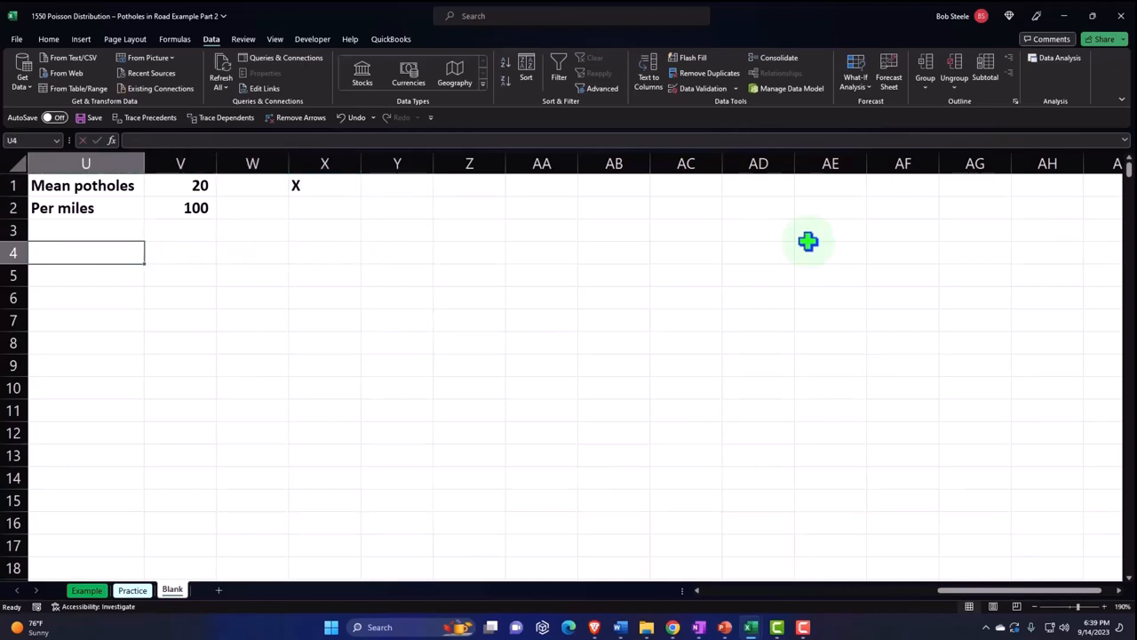
# Enter the note 'x=# of poholes in 100 mile' below the inputs
pyautogui.write('x')
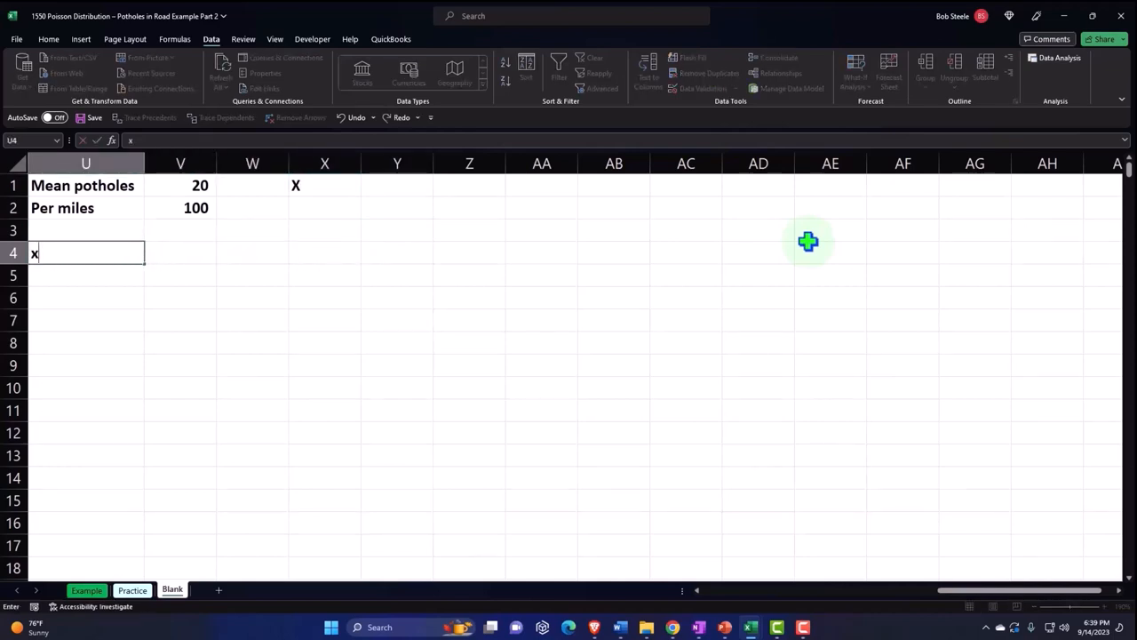
pyautogui.write('=')
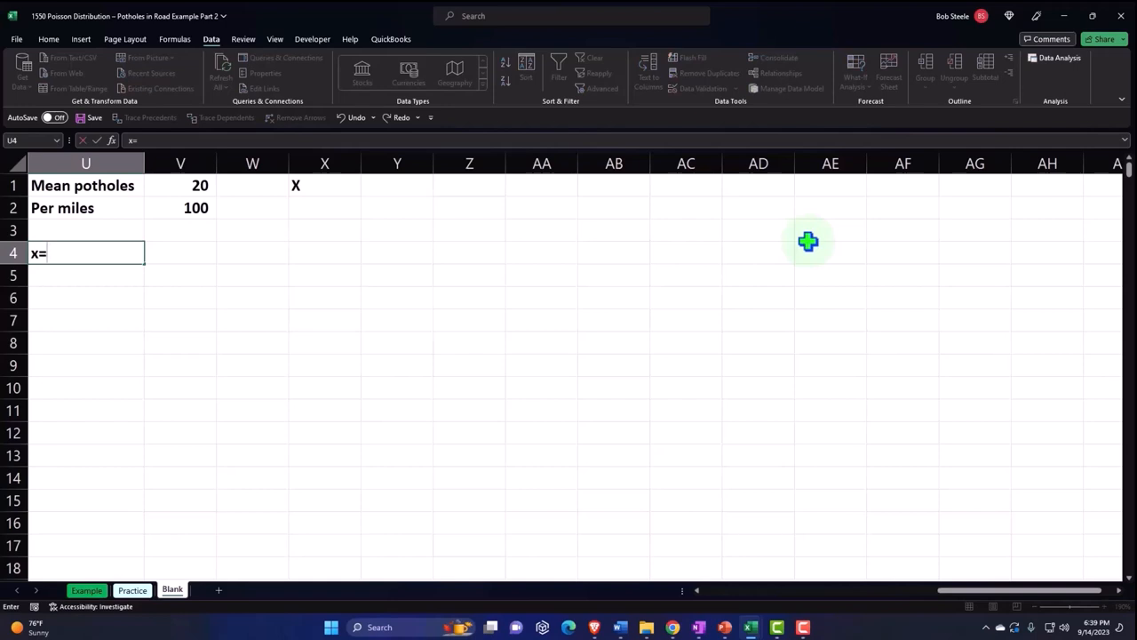
pyautogui.write('# of po')
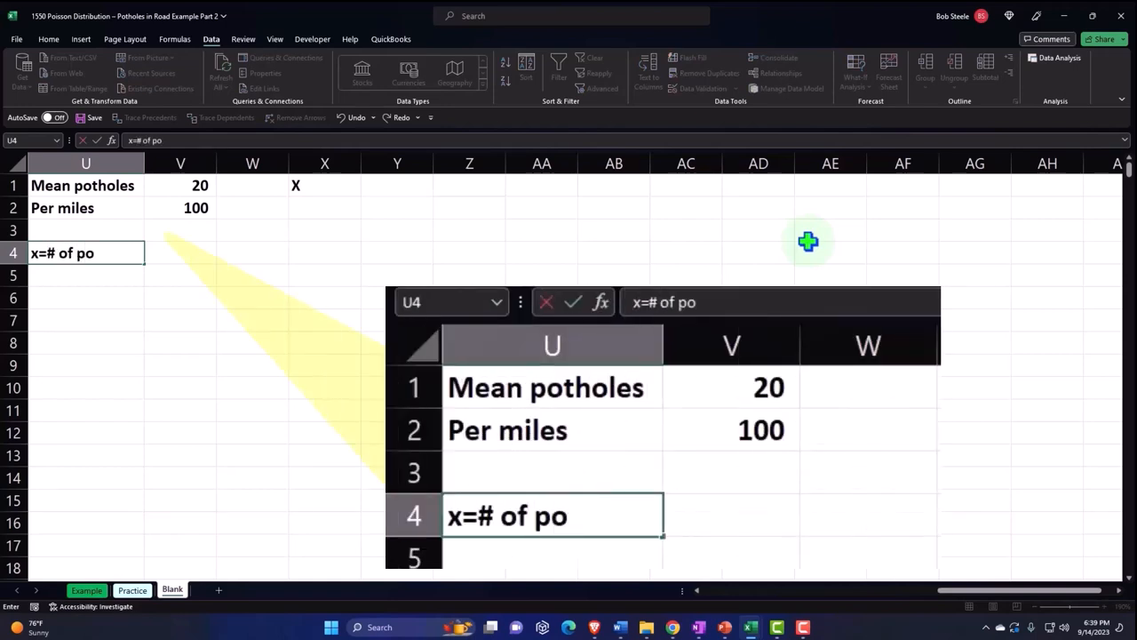
pyautogui.write('holes')
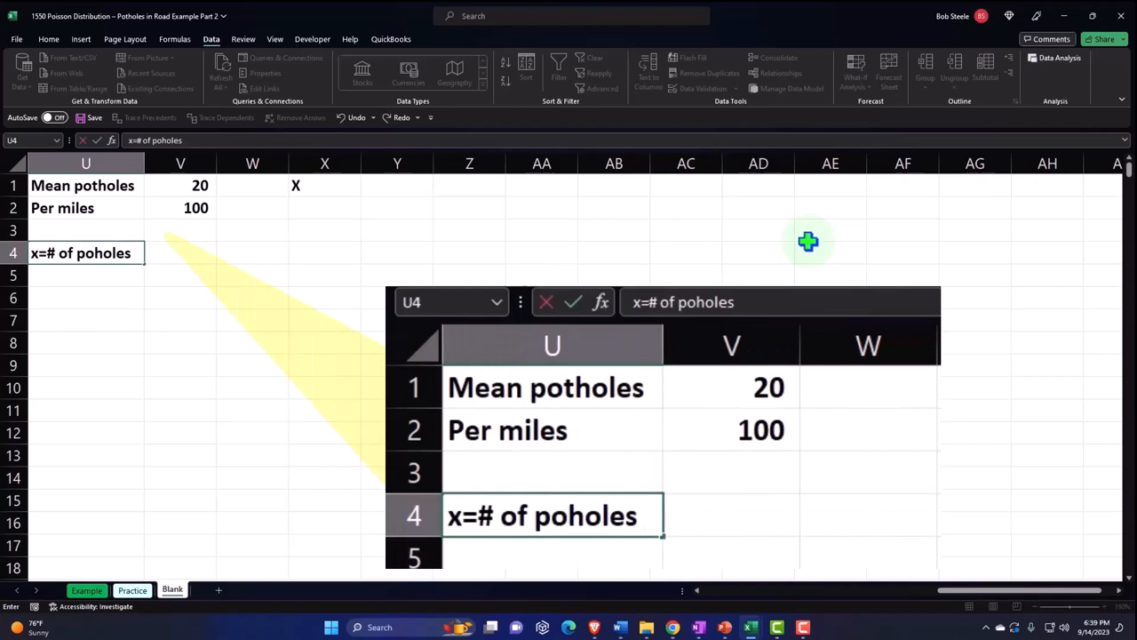
pyautogui.write('in 1')
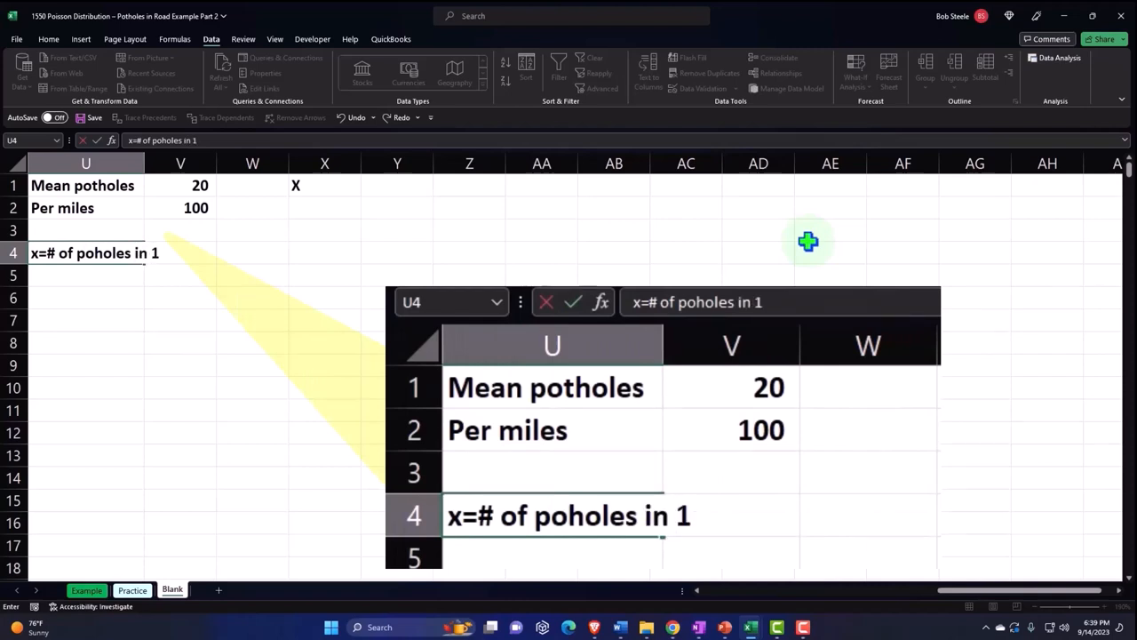
pyautogui.write('00 mole')
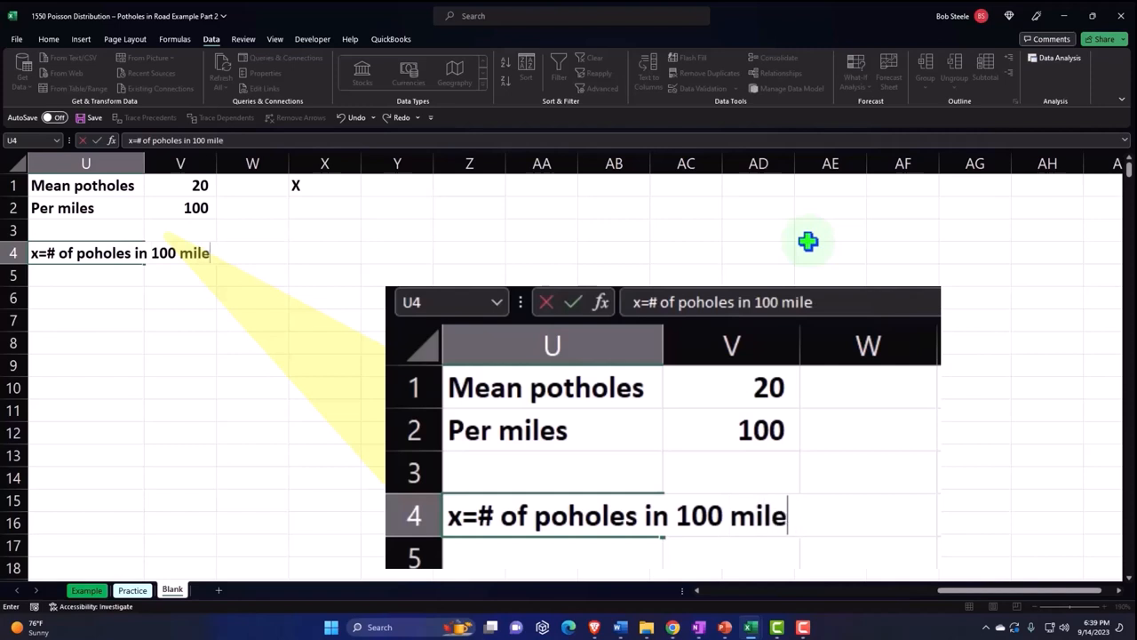
pyautogui.press('Return')
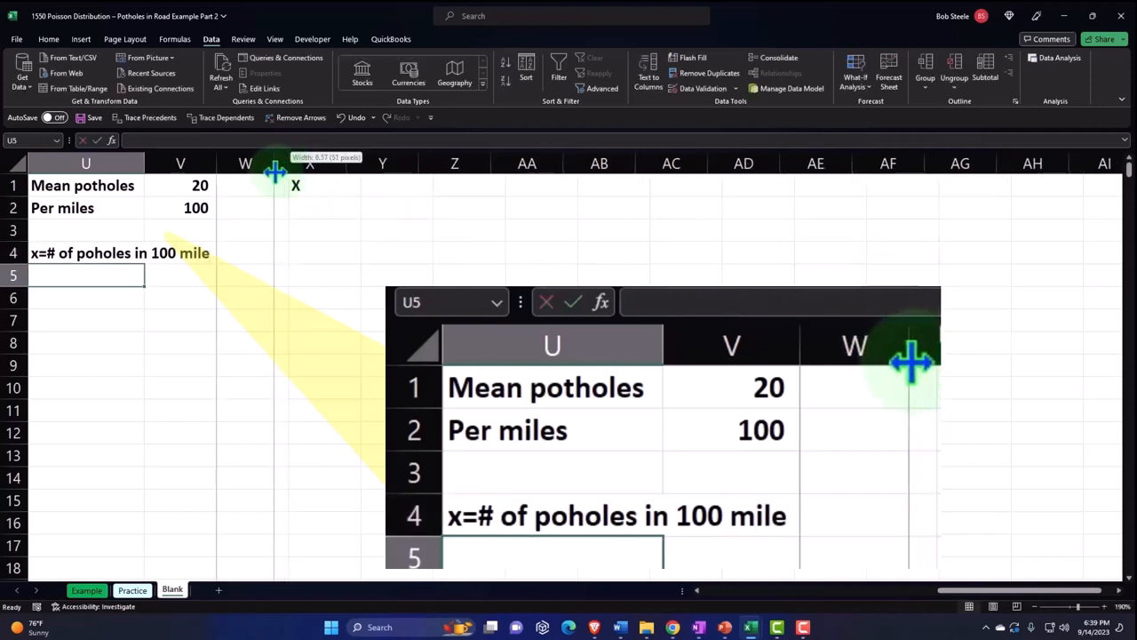
# Narrow spacer column W and add the P(x) header beside X
pyautogui.click(272, 364)
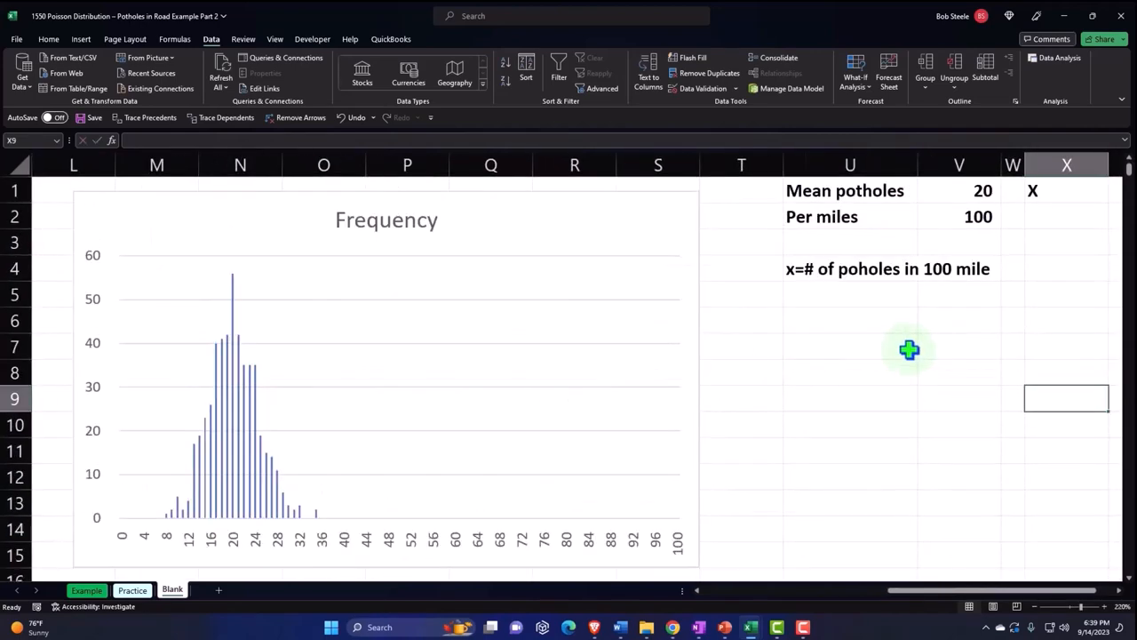
pyautogui.hscroll(3)
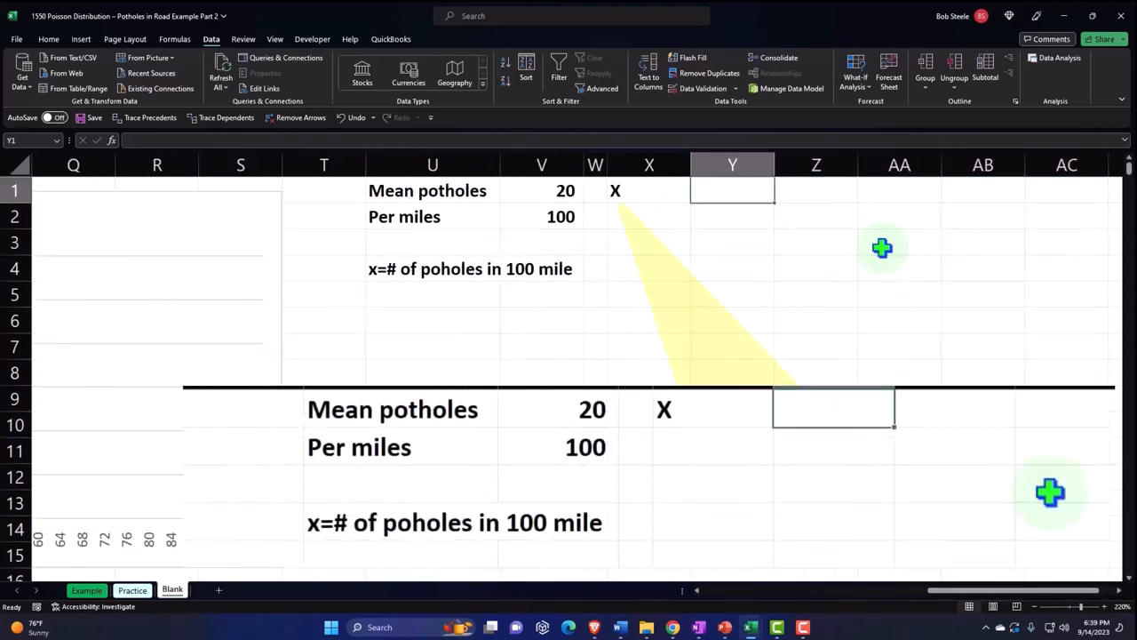
pyautogui.write('P(x')
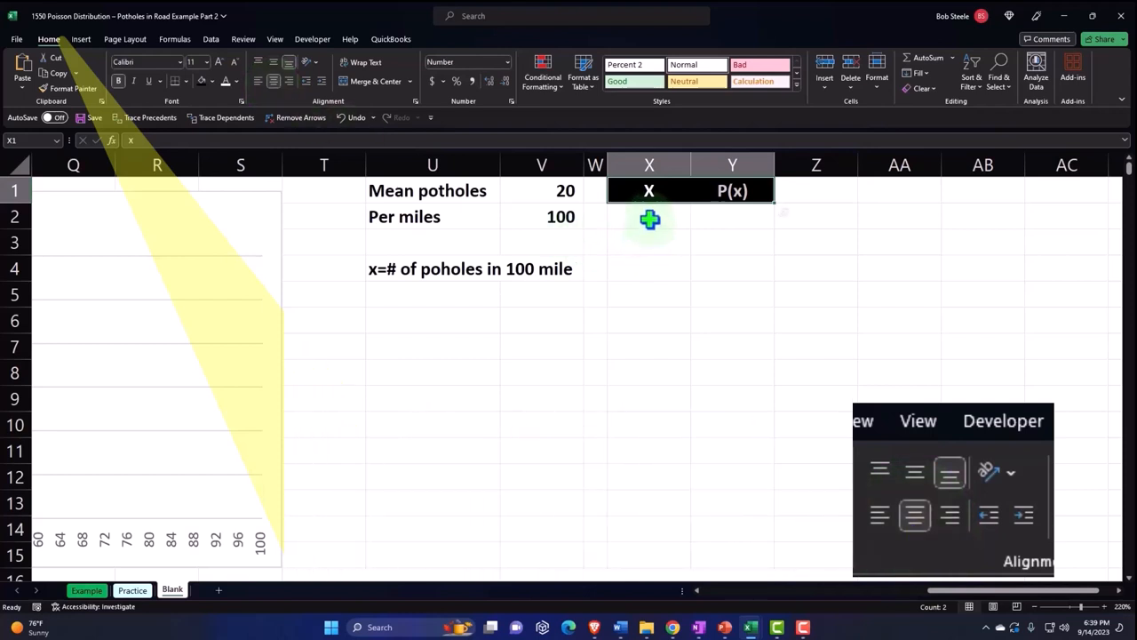
# Fill the X column with values 0 through 100, then select the first P(x) cell
pyautogui.click(648, 216)
pyautogui.write('0')
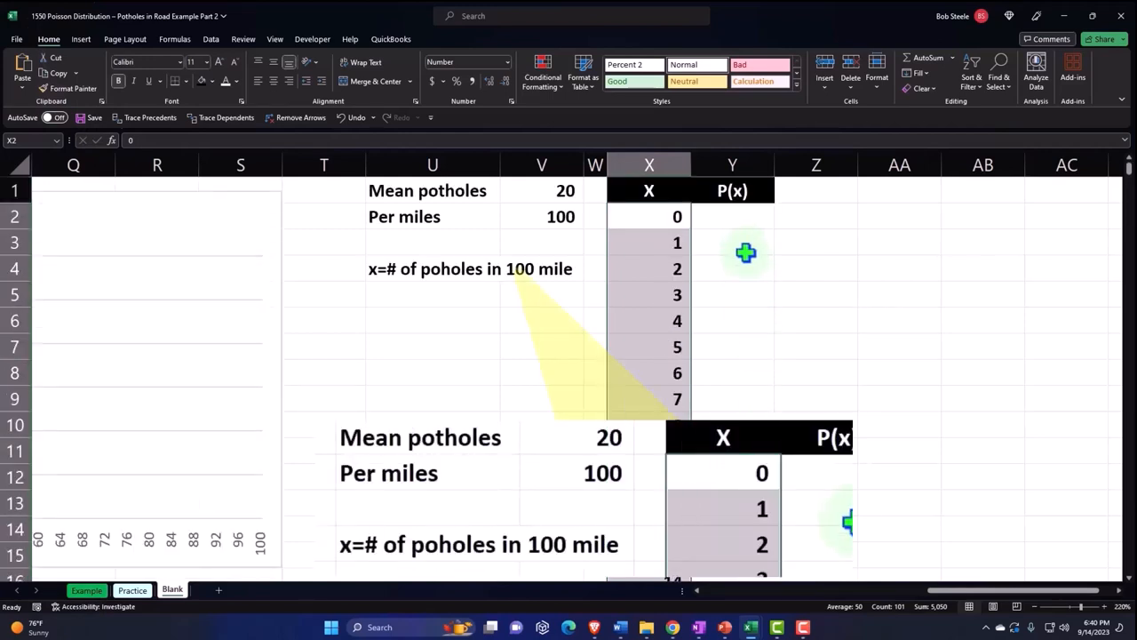
pyautogui.click(732, 216)
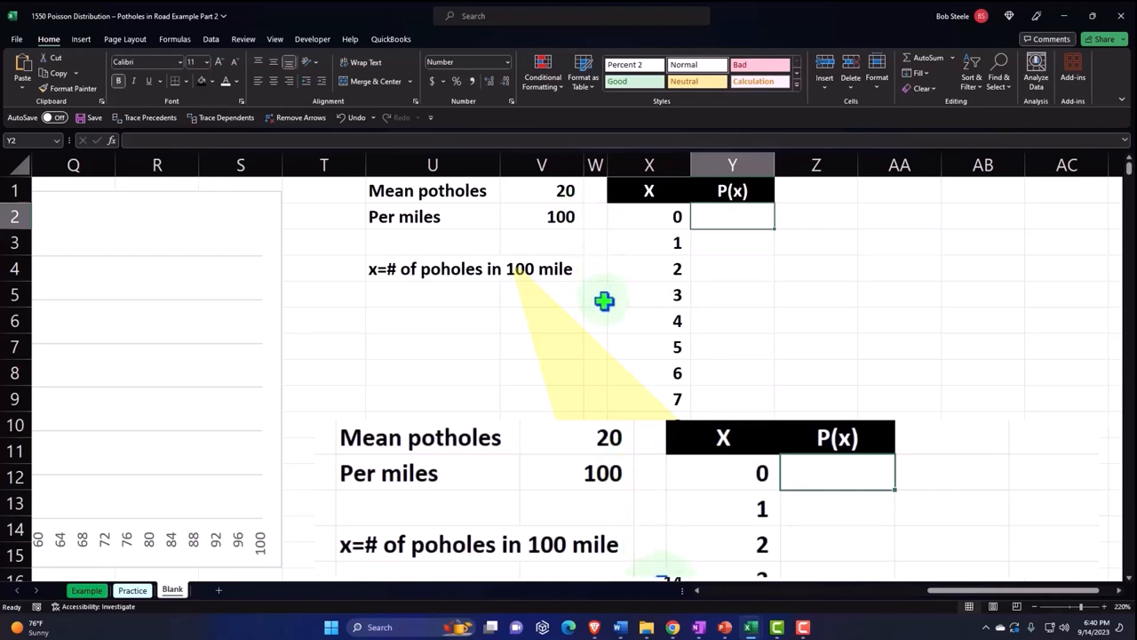
# Enter =POISSON.DIST(X2,$V$1,0) in the first P(x) cell with an absolute mean reference
pyautogui.write('=p')
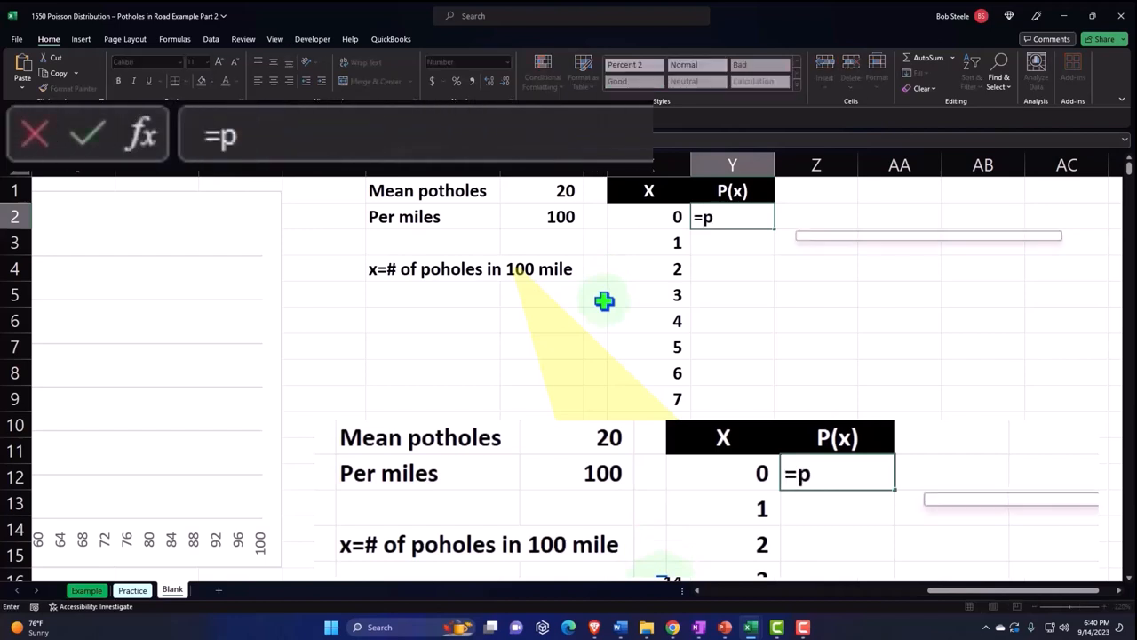
pyautogui.write('oi')
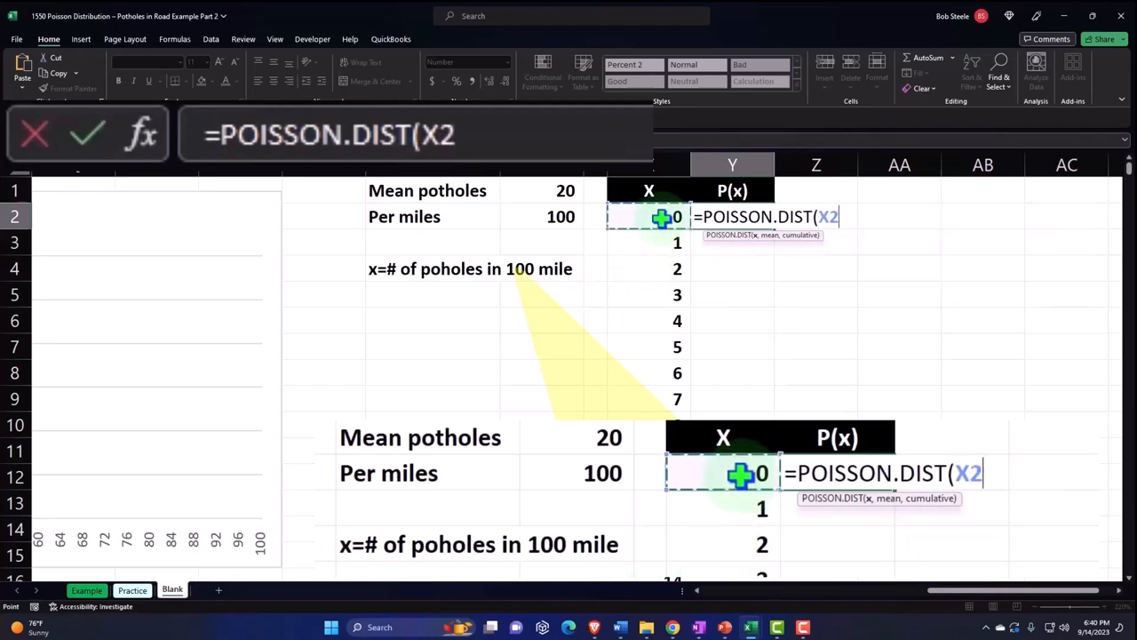
pyautogui.write(',V1')
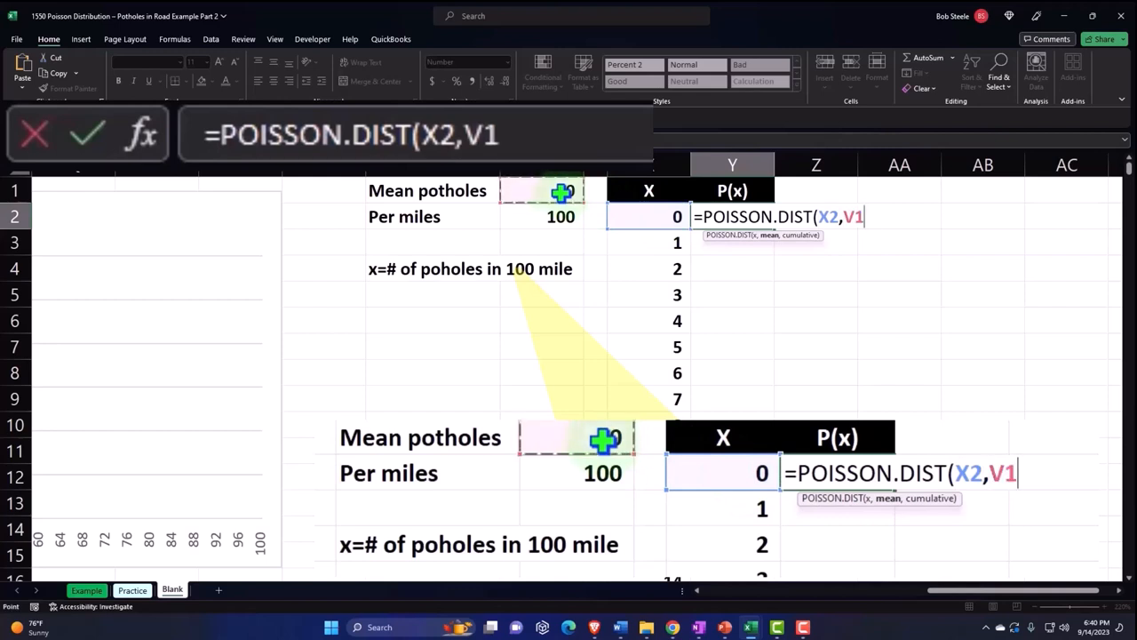
pyautogui.write('20')
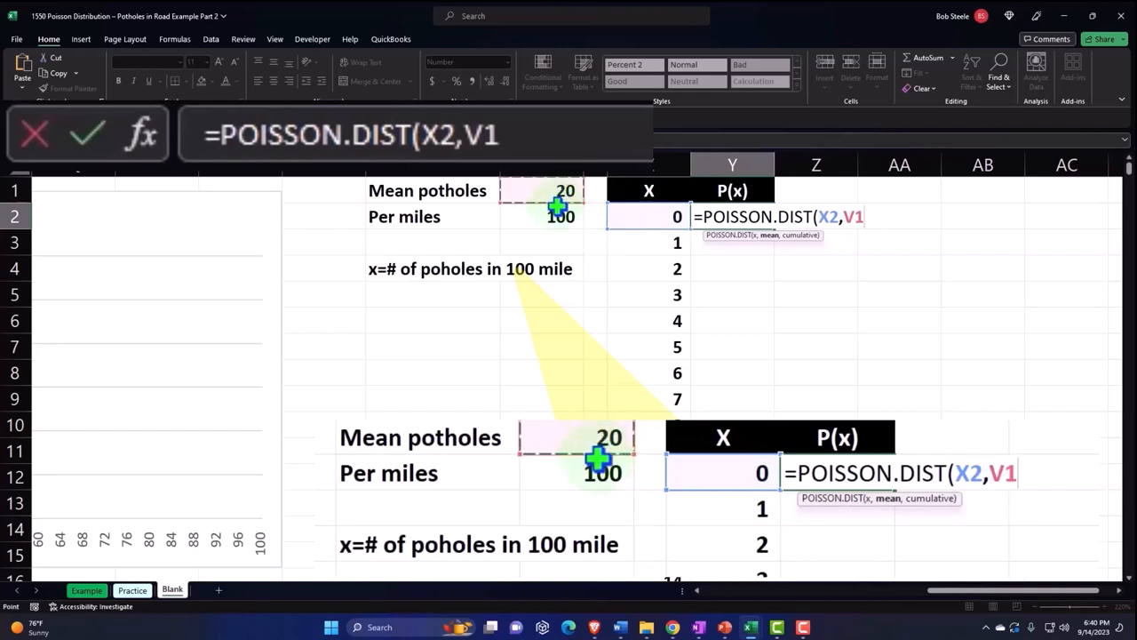
pyautogui.press('f4')
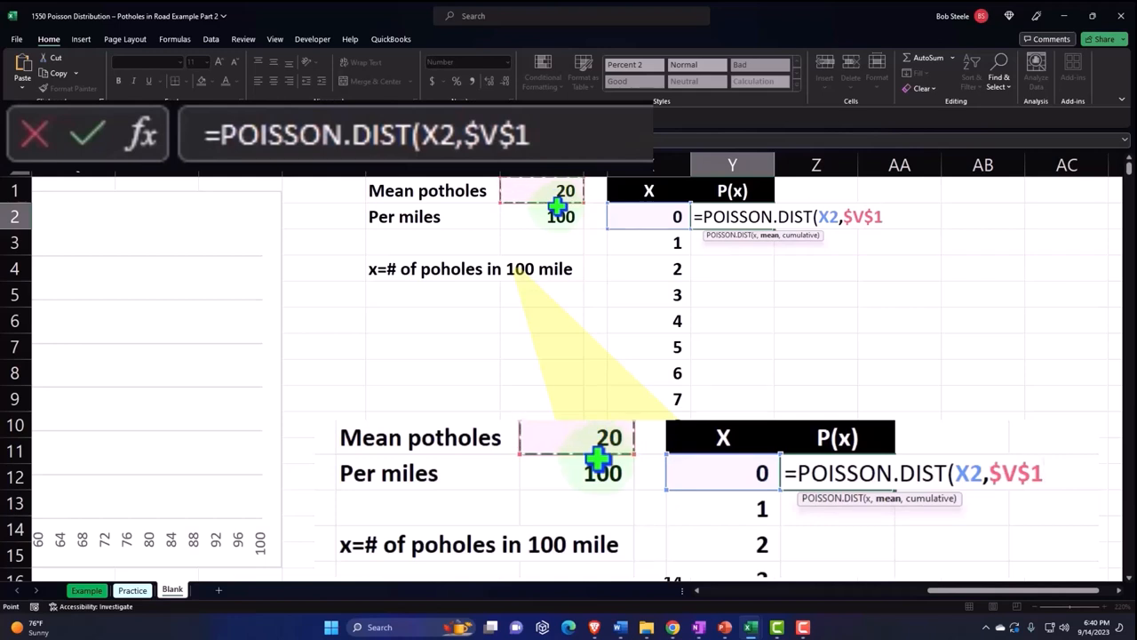
pyautogui.moveTo(844, 249)
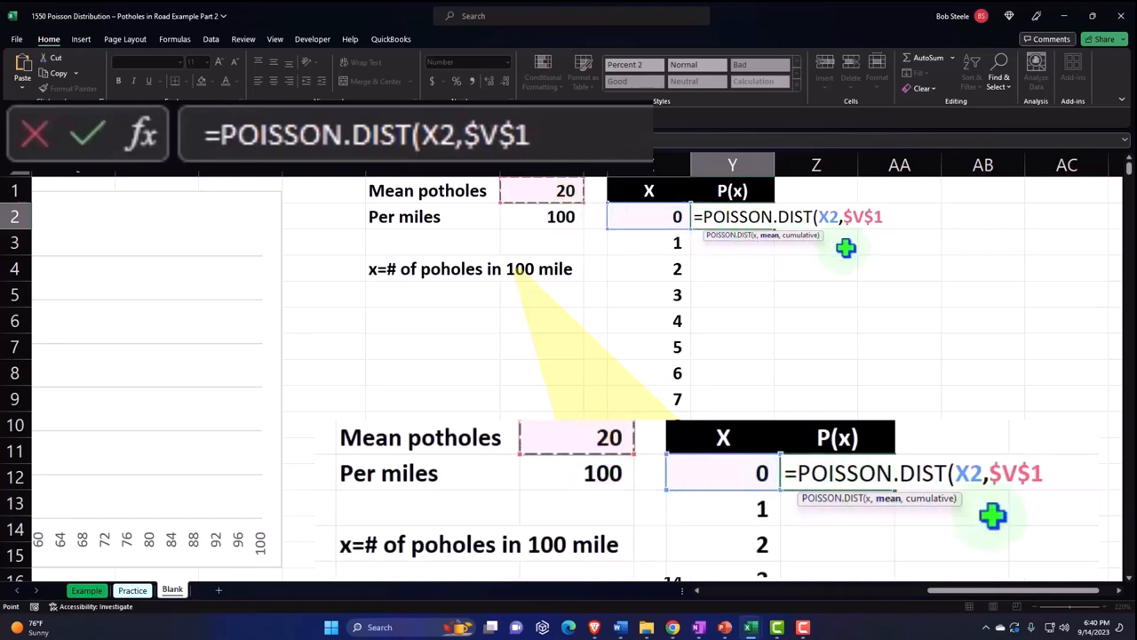
pyautogui.write(',')
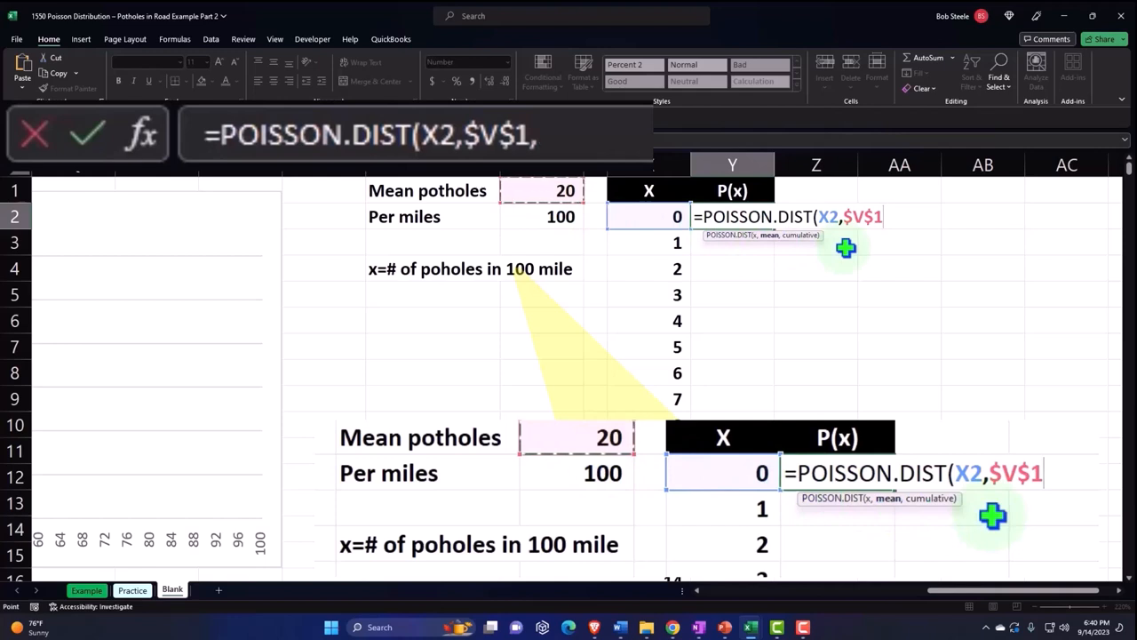
pyautogui.write(',')
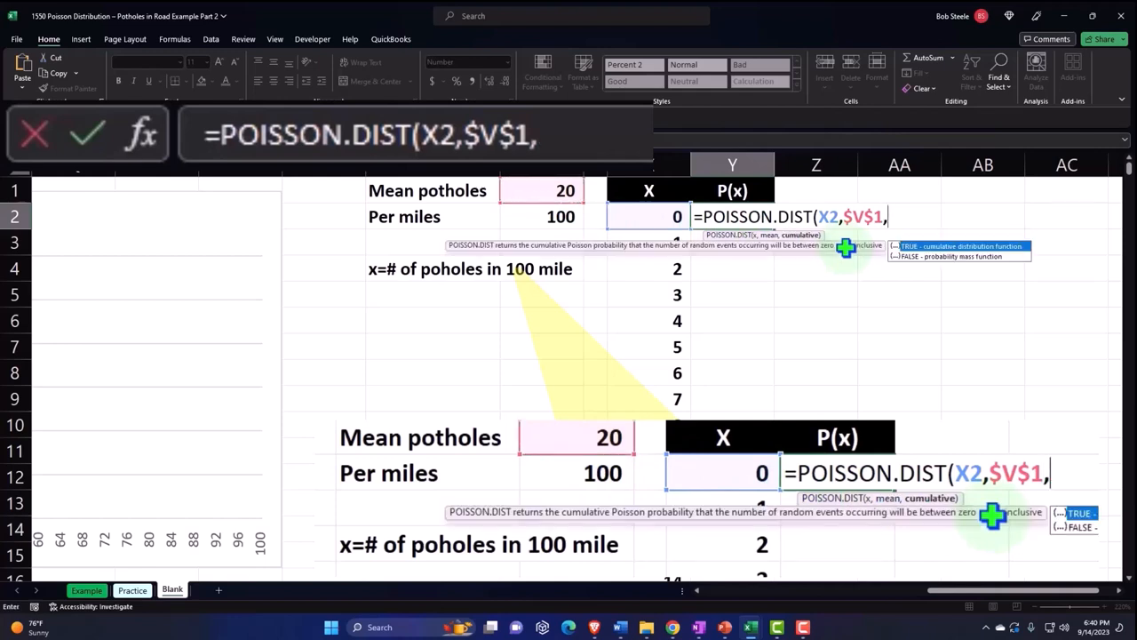
pyautogui.moveTo(906, 268)
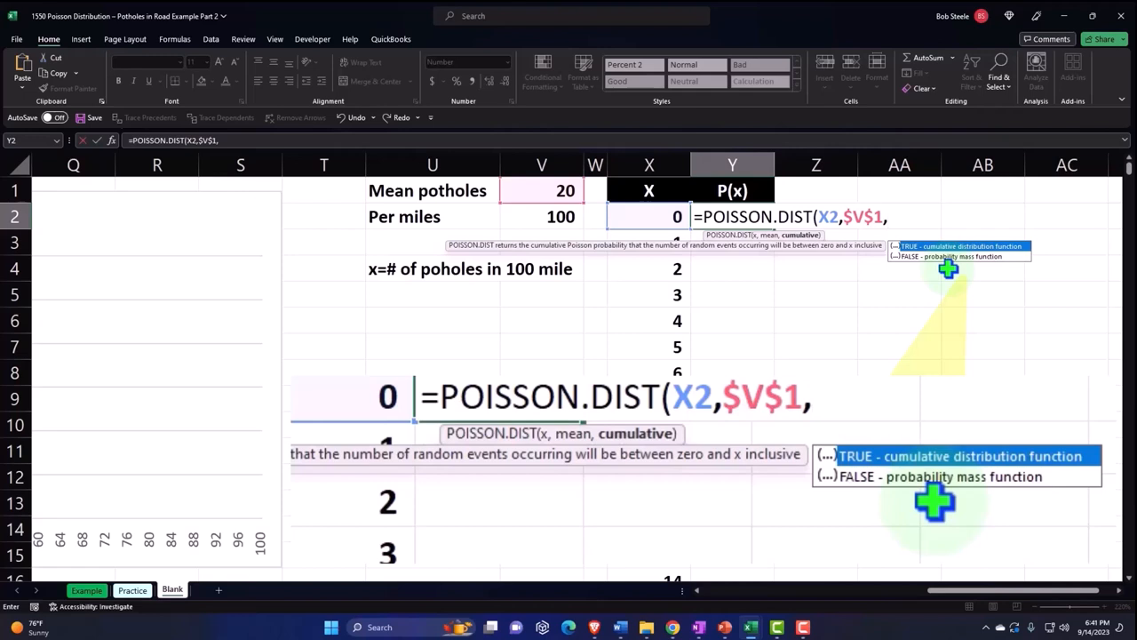
pyautogui.write('0')
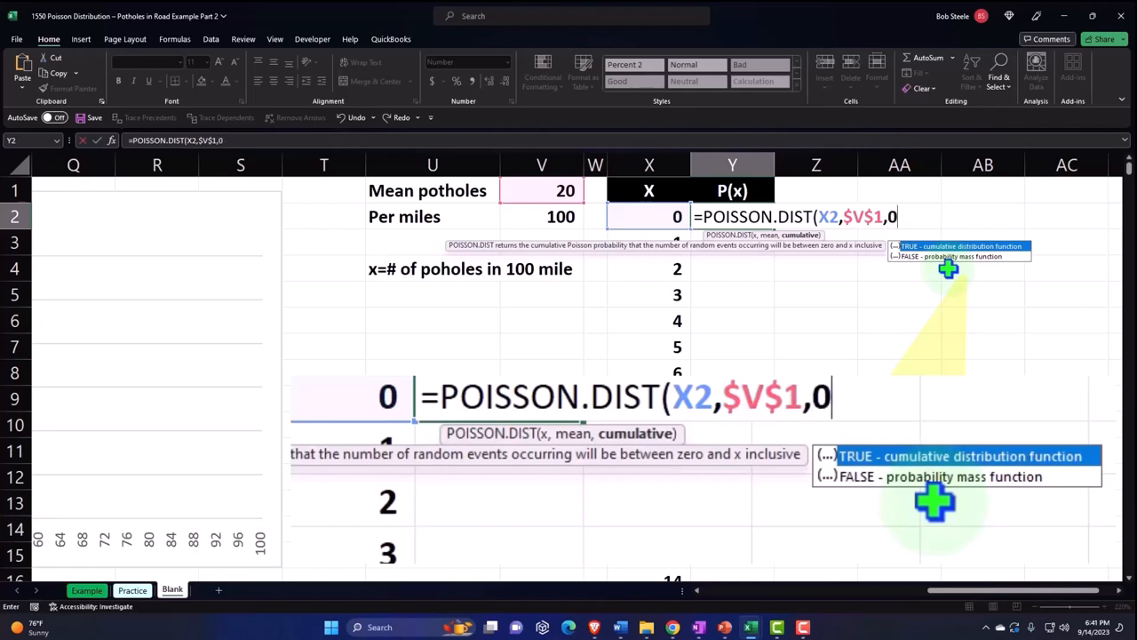
pyautogui.write(')')
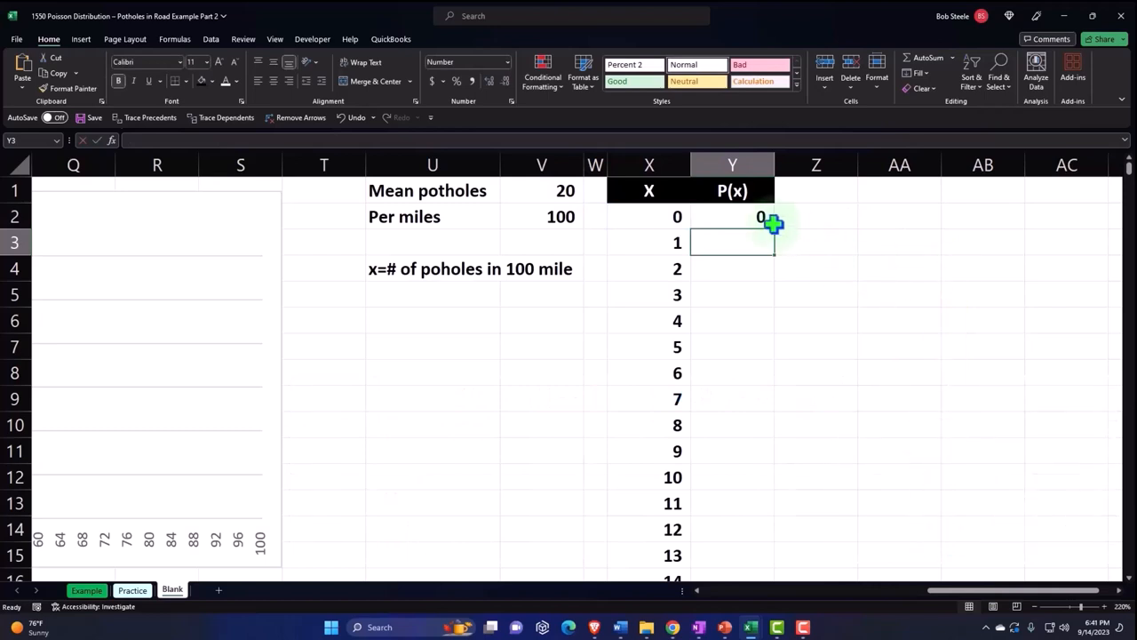
# Copy the Poisson formula down to X = 100 and format as two-decimal percentages
pyautogui.click(732, 216)
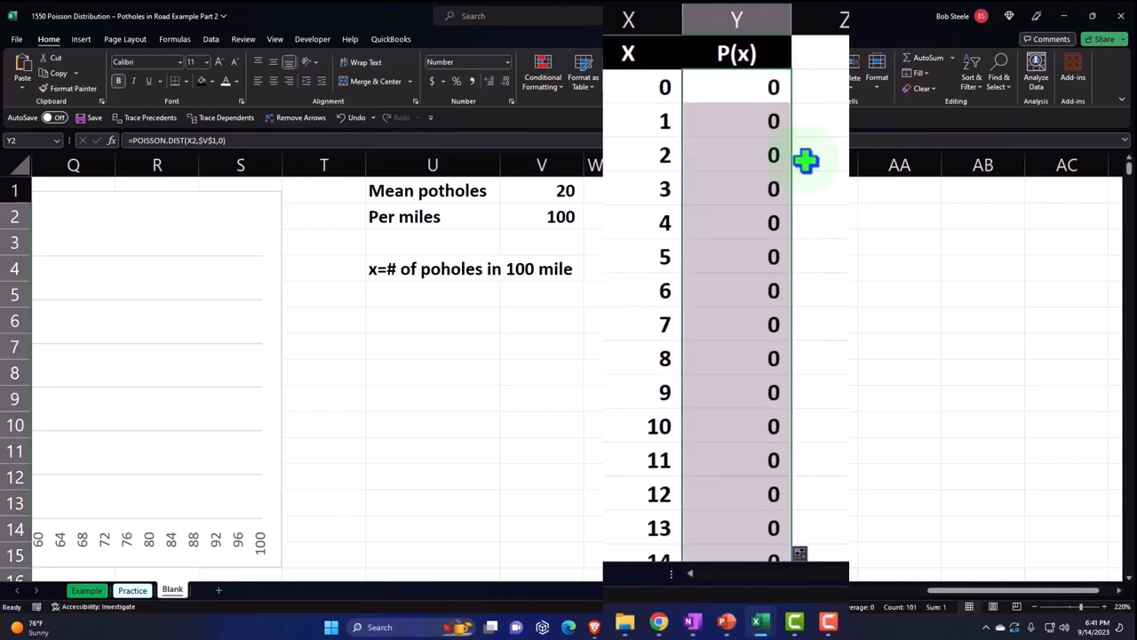
pyautogui.scroll(-3)
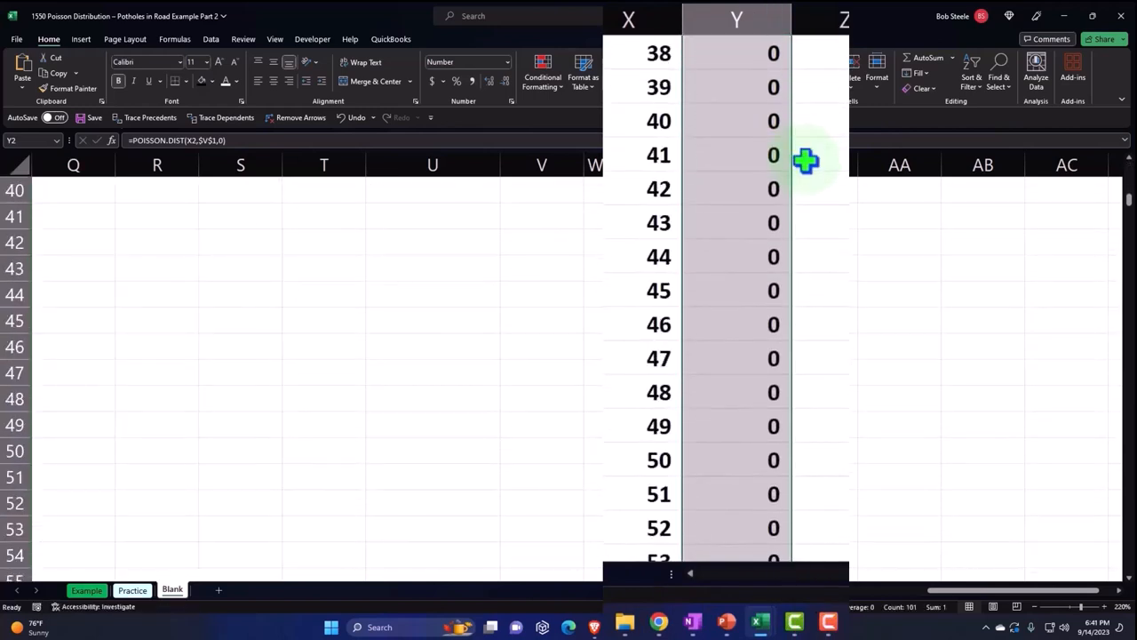
pyautogui.scroll(-3)
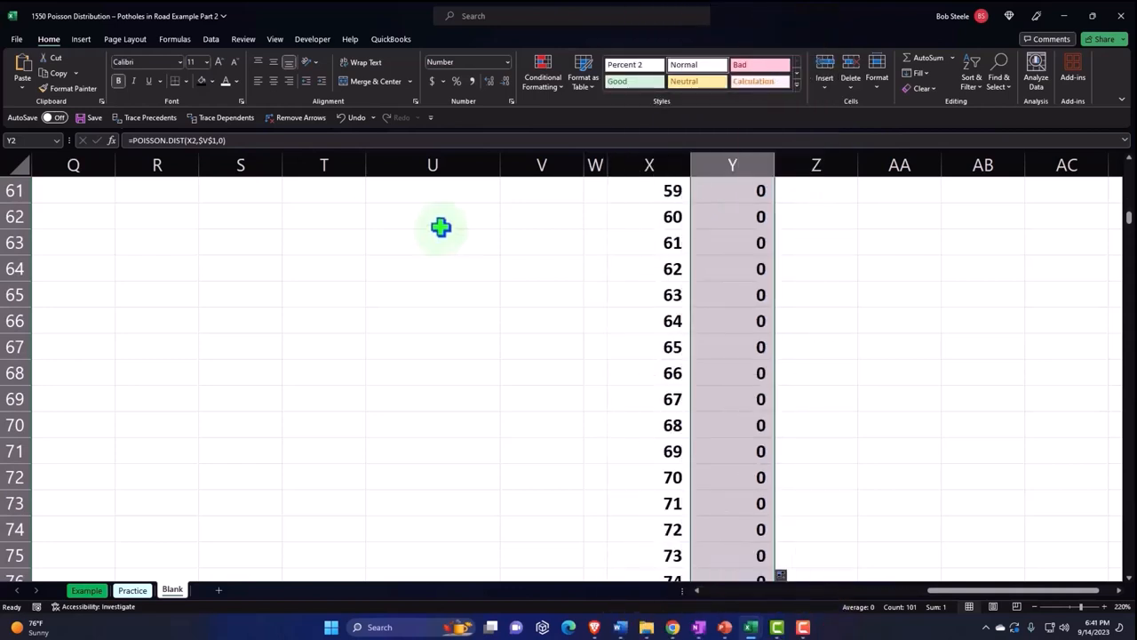
pyautogui.moveTo(346, 201)
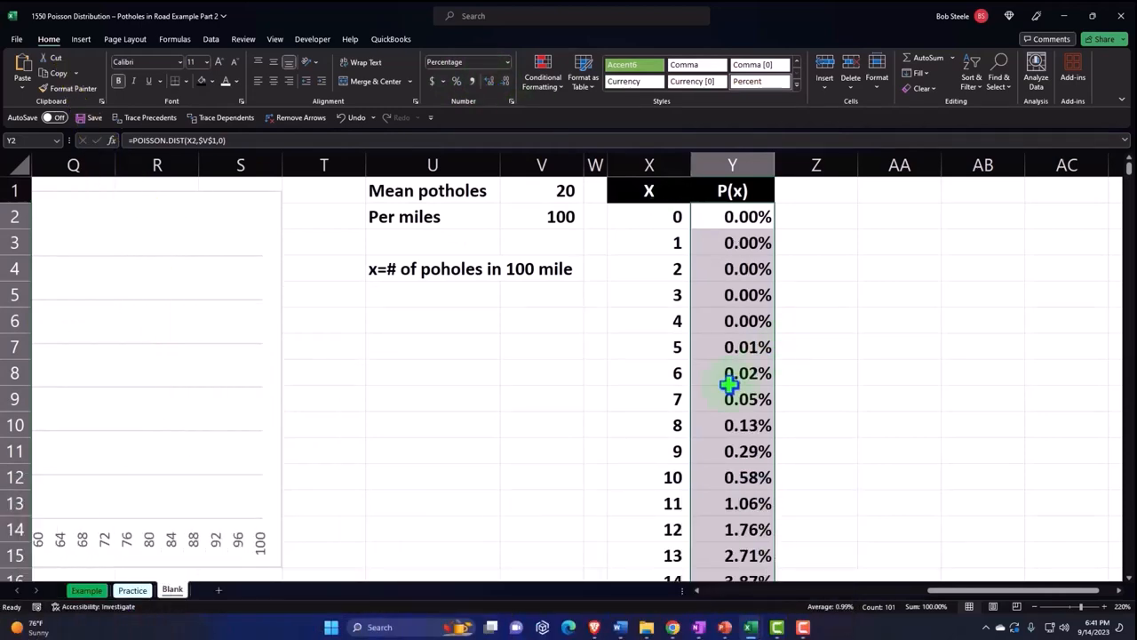
pyautogui.scroll(-3)
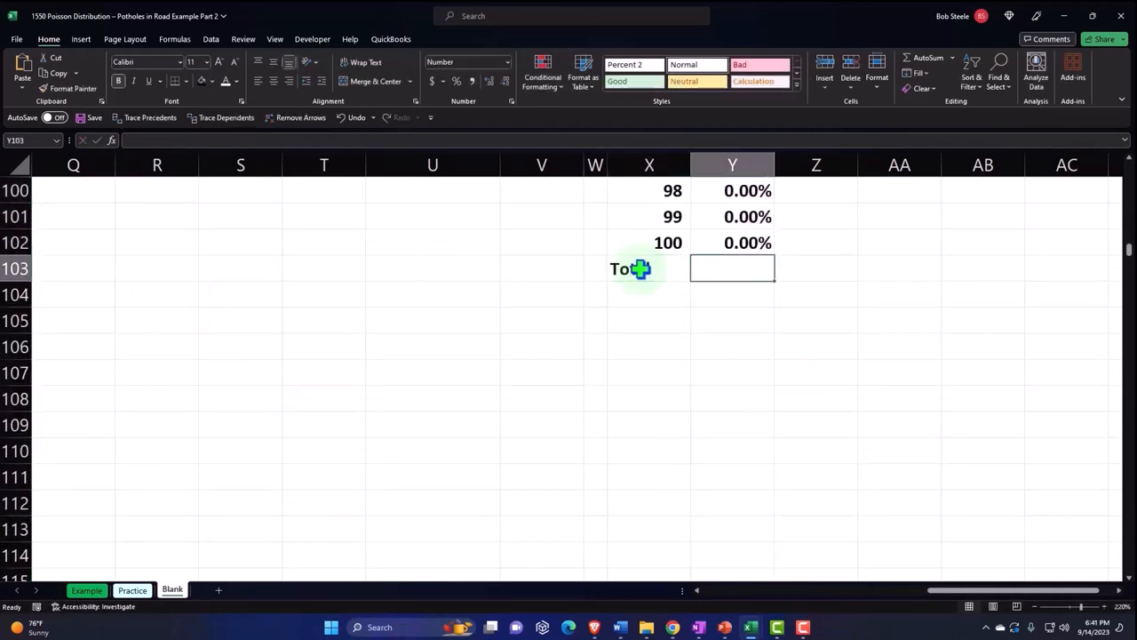
# Label the Total row below X = 100 and cancel a started formula
pyautogui.write('=')
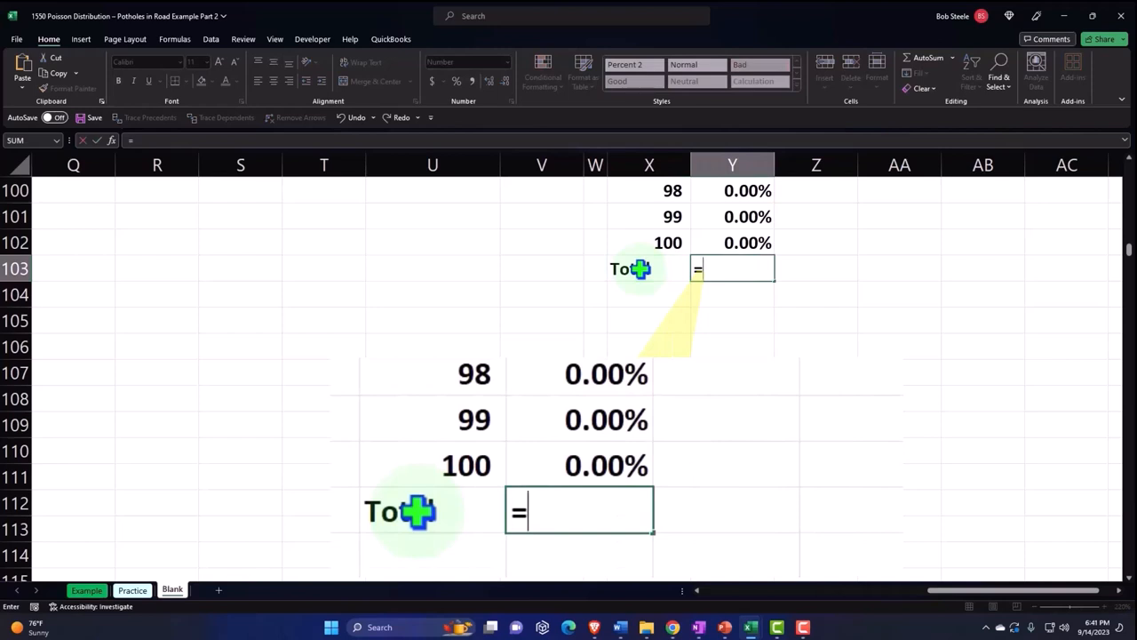
pyautogui.press('Escape')
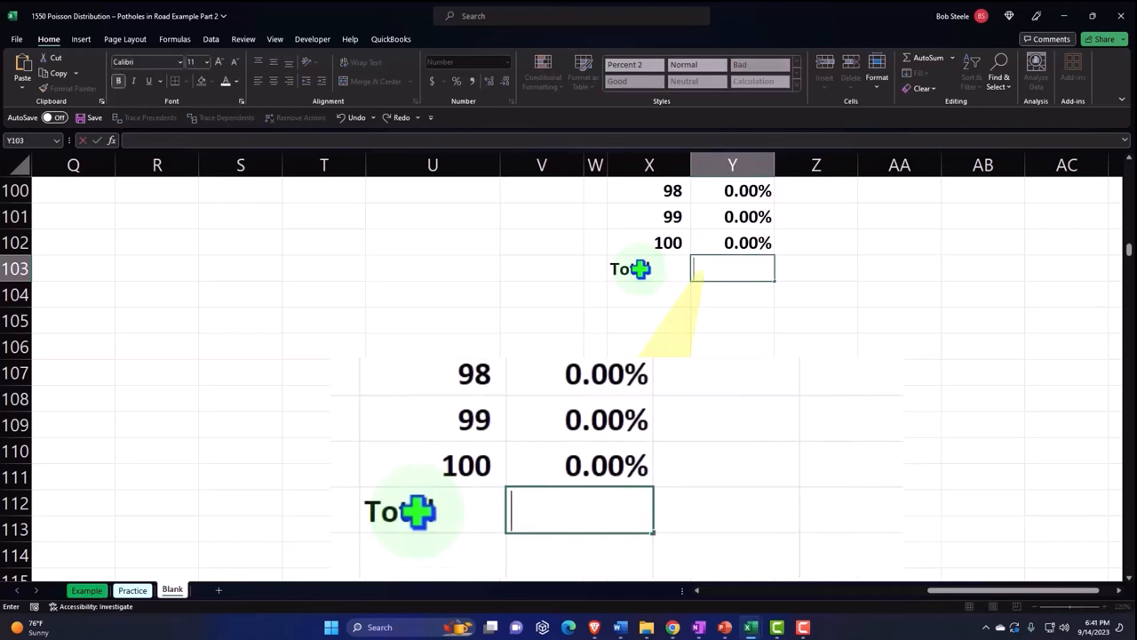